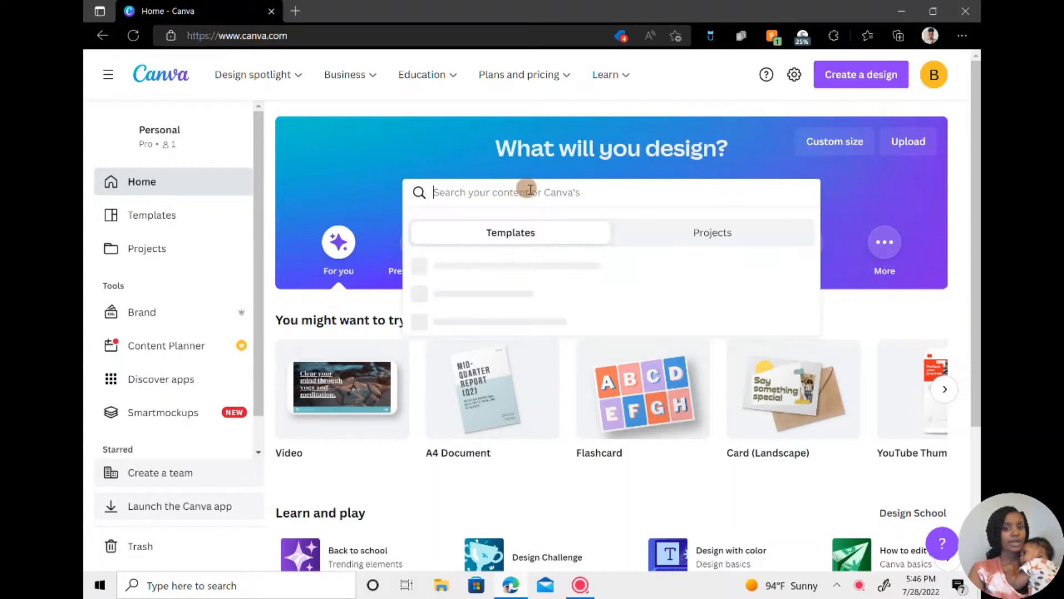
- Search Canva templates for 'flashca' and choose the Flashcard suggestion
type("flas")
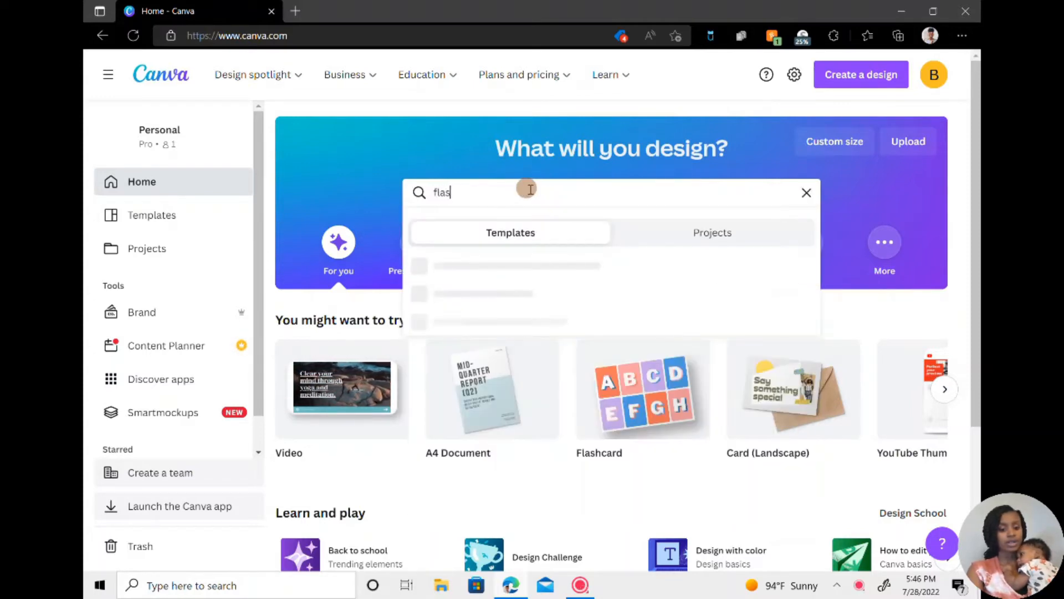
type("hca")
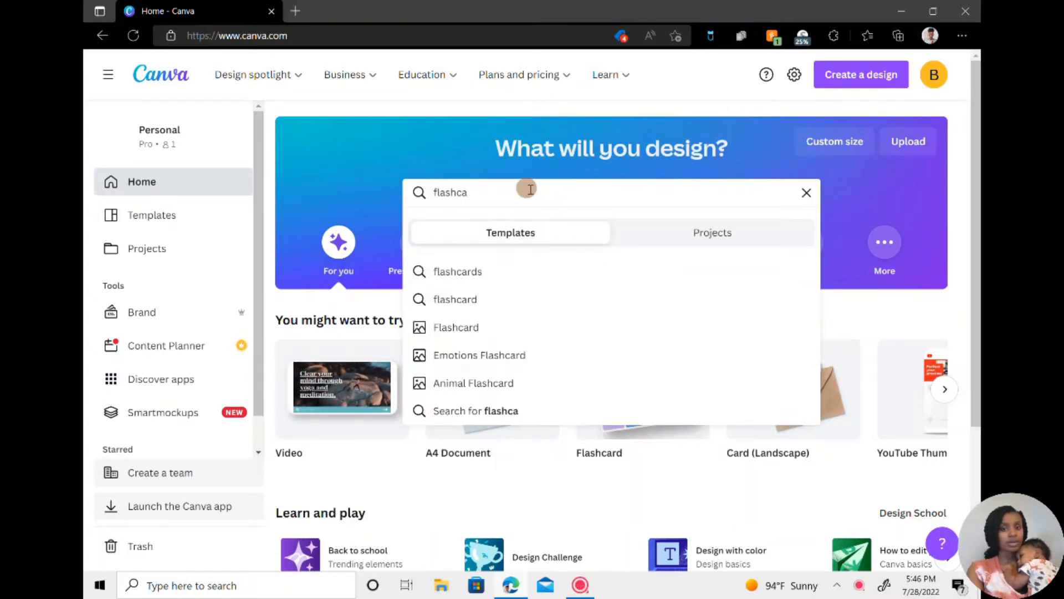
left_click(456, 327)
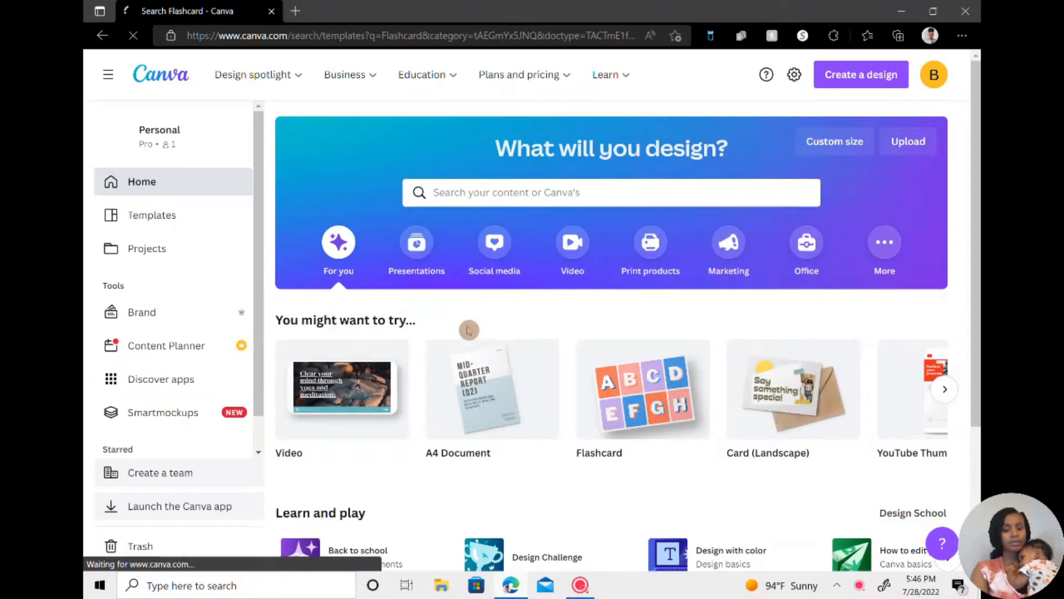
- Browse down through the 1,108 flashcard template results toward the Colorful Shapes Flashcards template
left_click(641, 389)
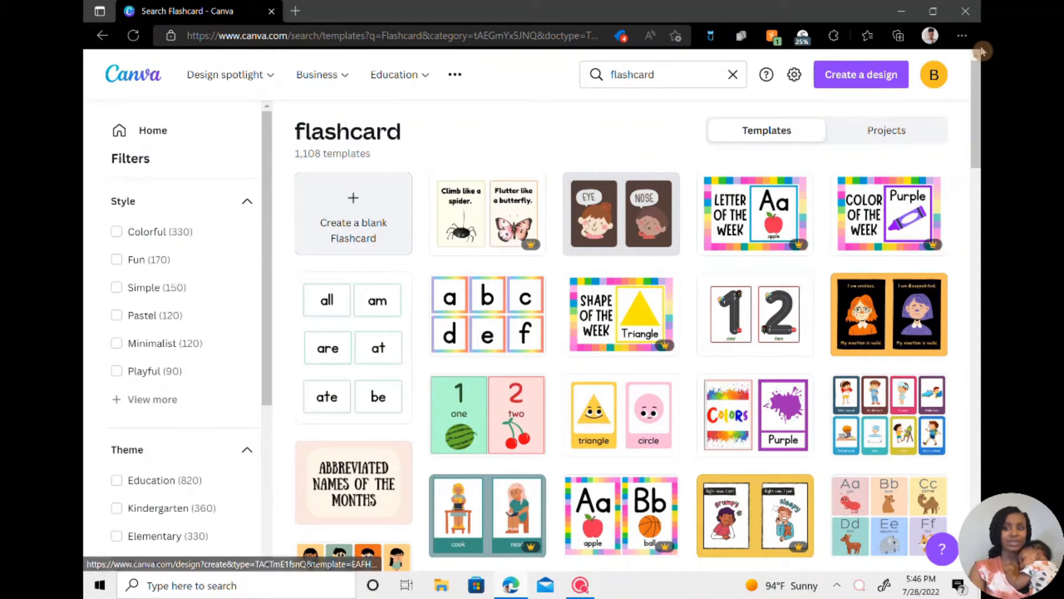
mouse_move(755, 214)
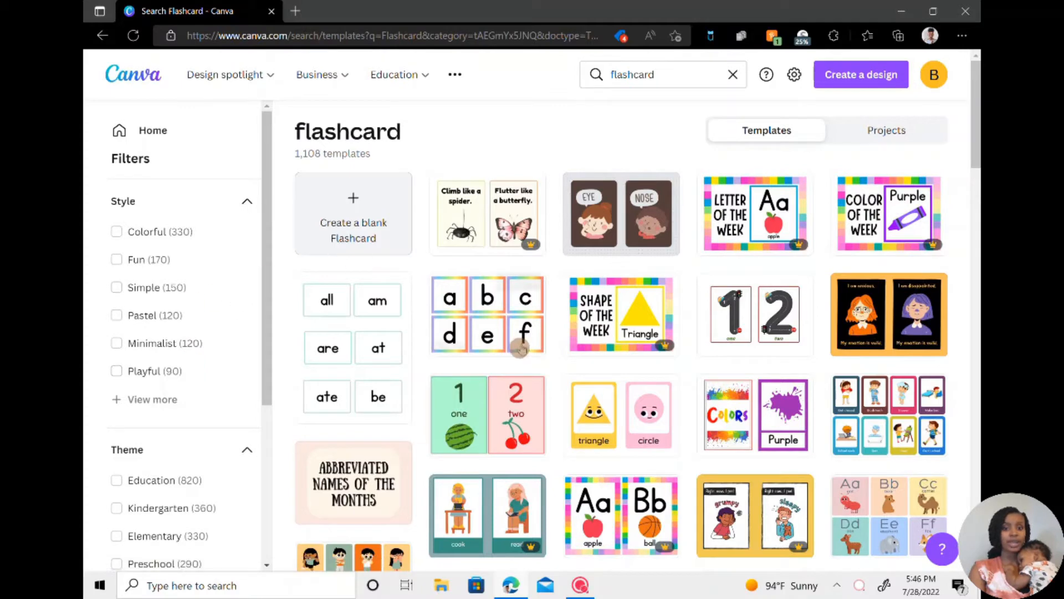
mouse_move(621, 314)
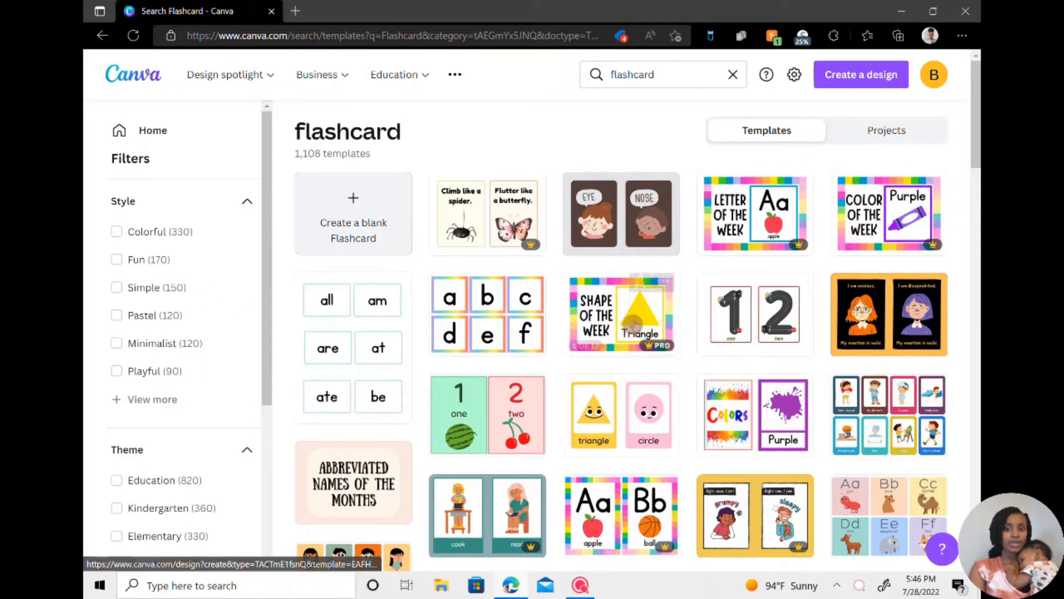
mouse_move(619, 314)
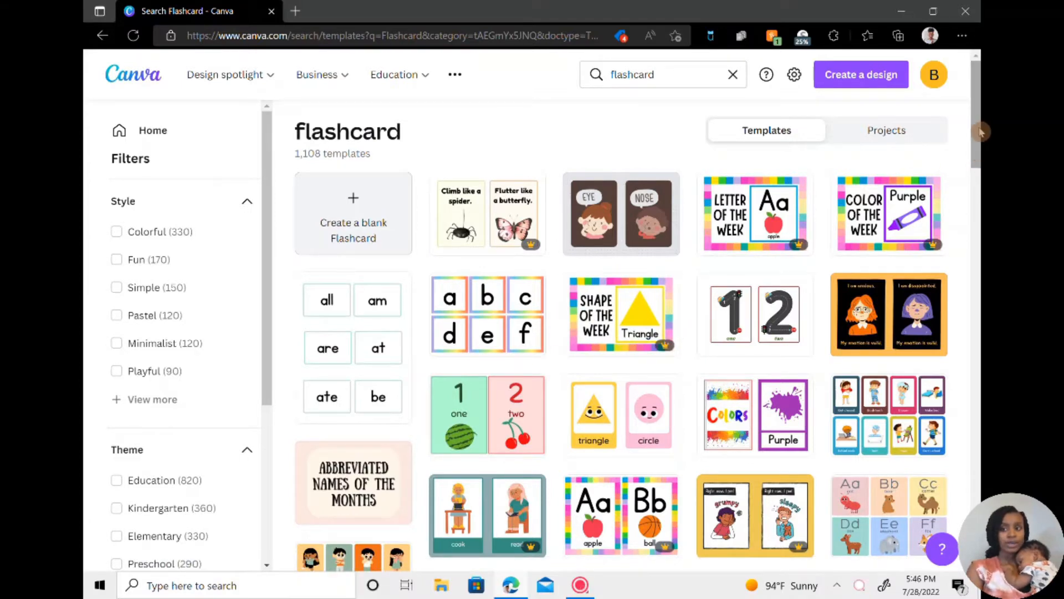
scroll("down", 3)
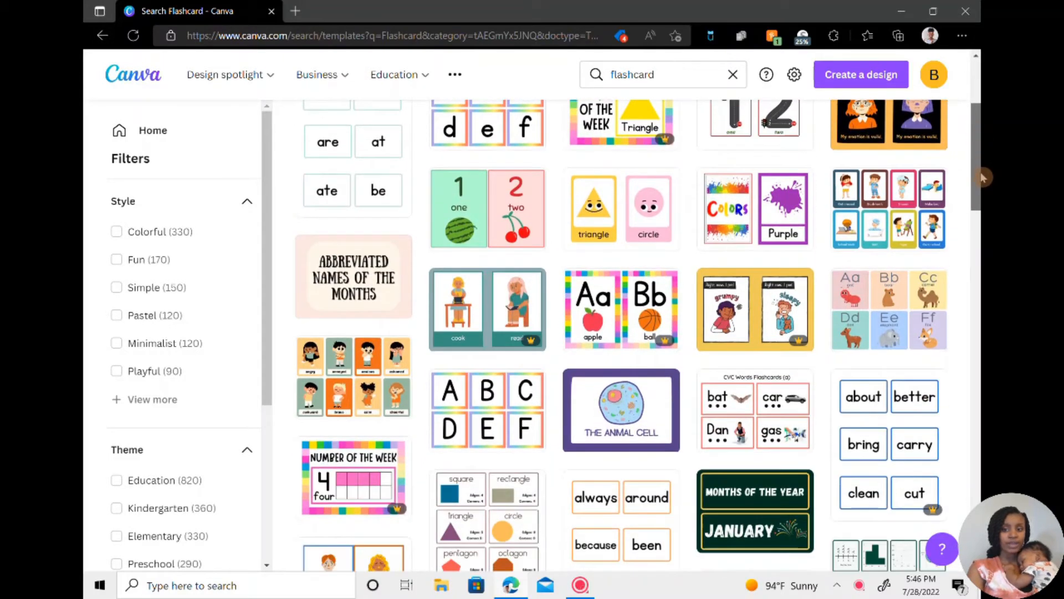
scroll("down", 3)
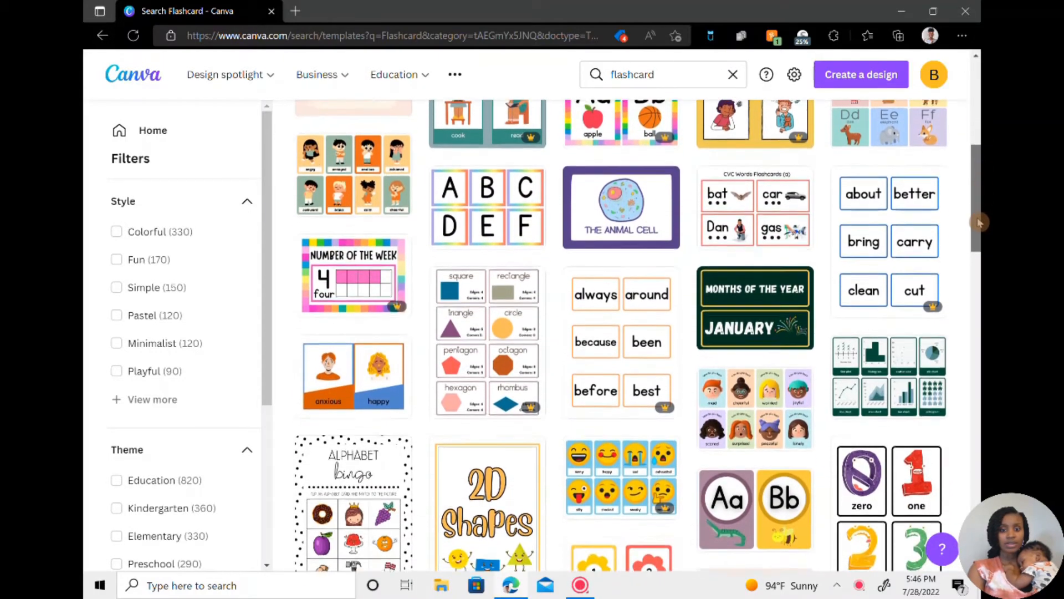
scroll("down", 3)
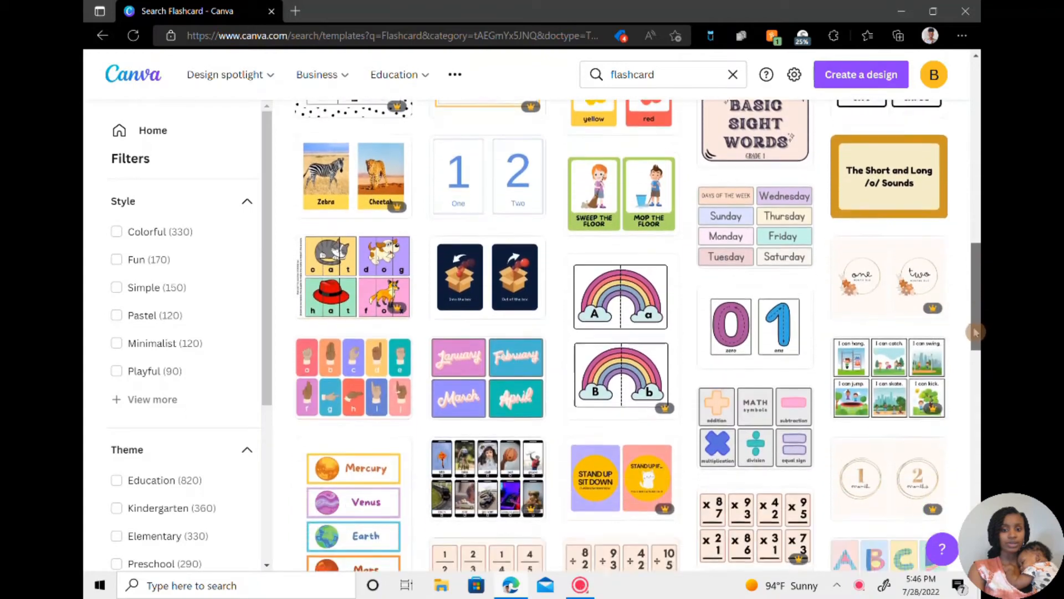
scroll("down", 3)
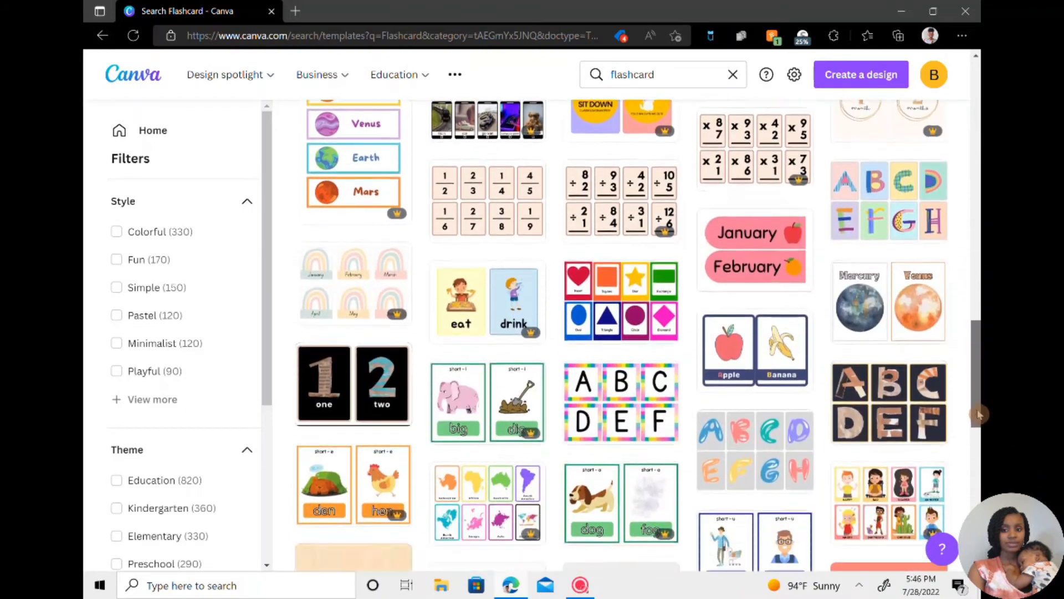
scroll("down", 3)
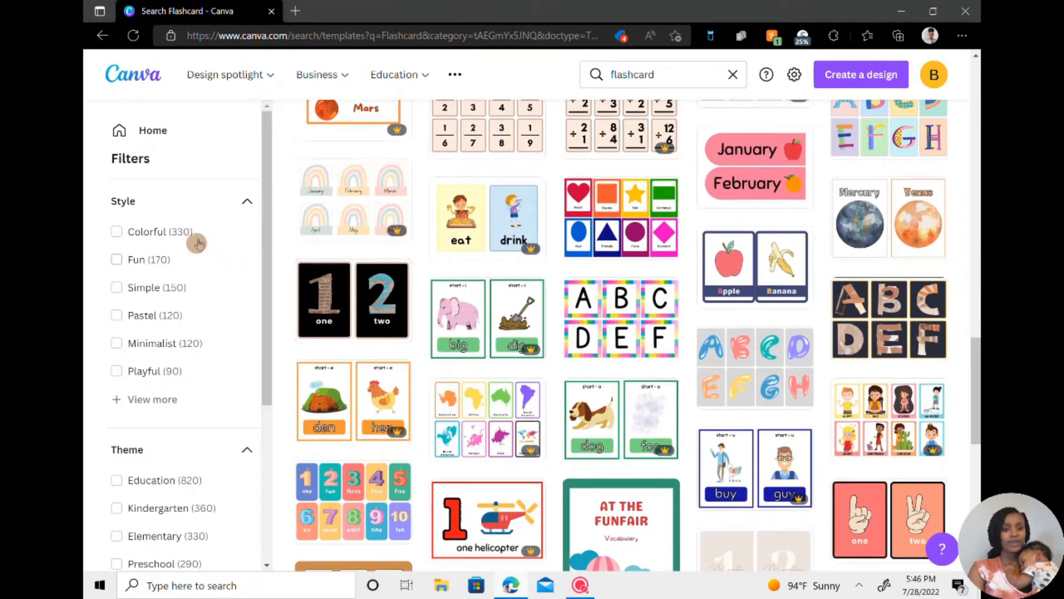
scroll("down", 3)
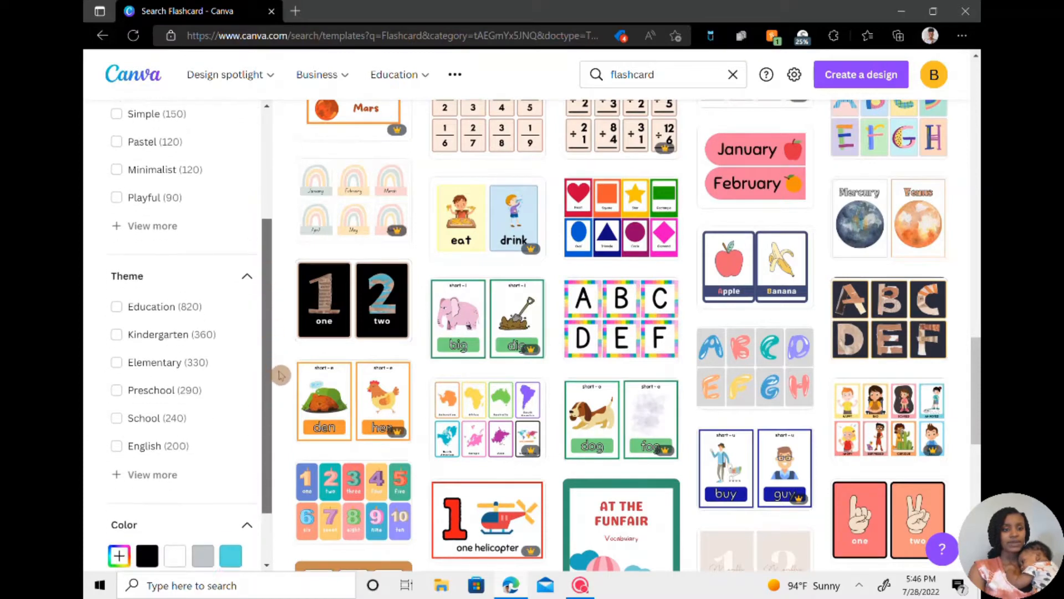
scroll("down", 3)
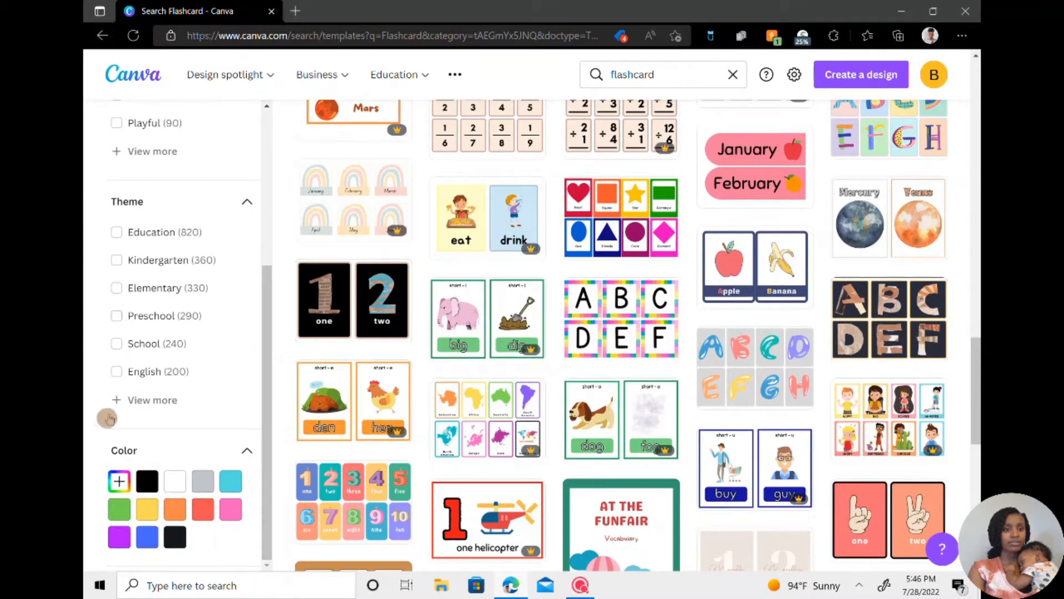
mouse_move(183, 373)
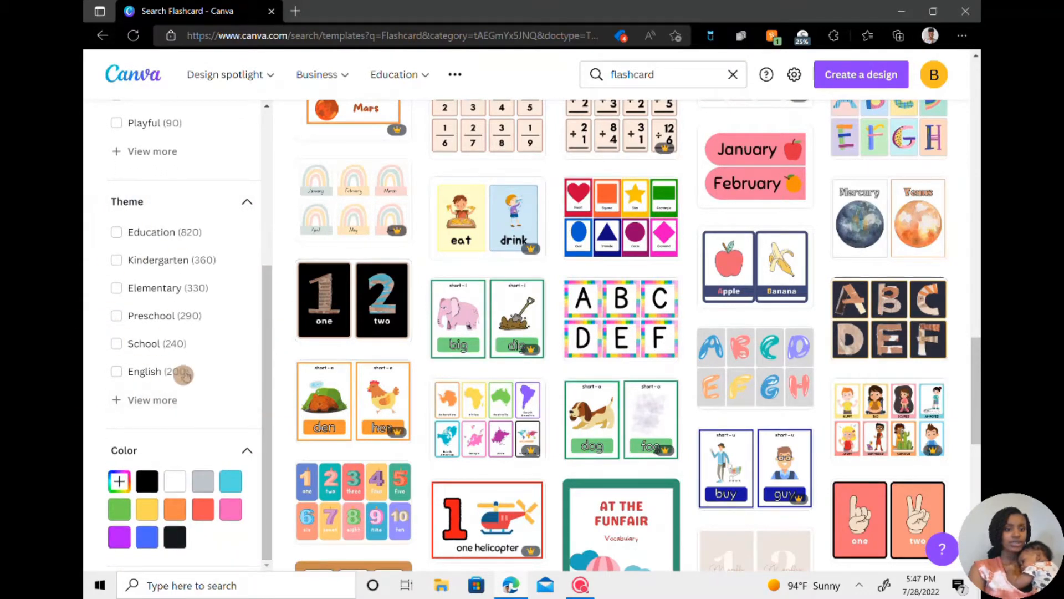
mouse_move(620, 216)
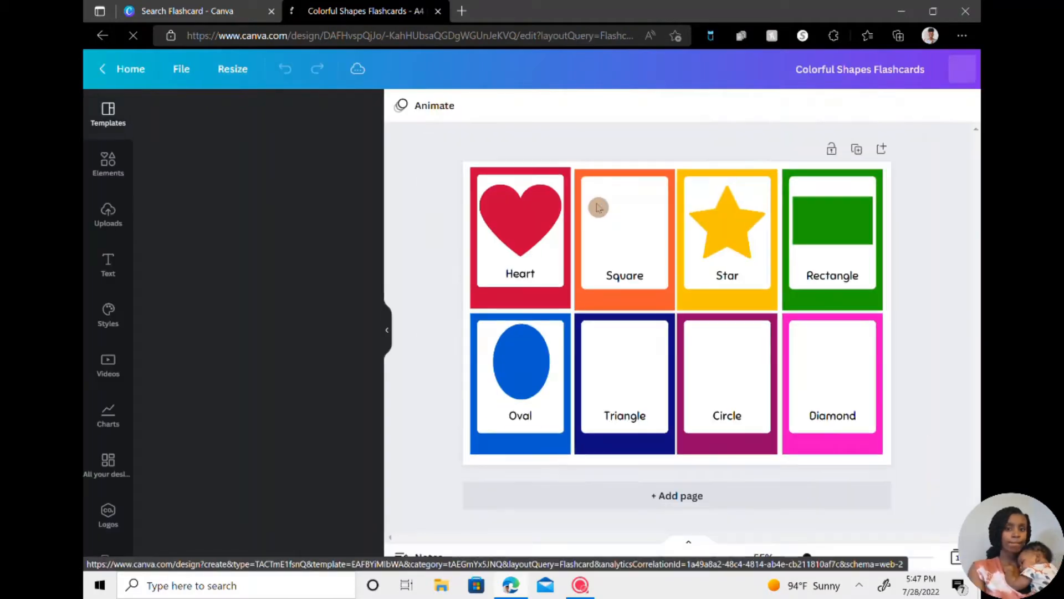
- Delete the red heart graphic from the Heart card, leaving it blank
left_click(107, 115)
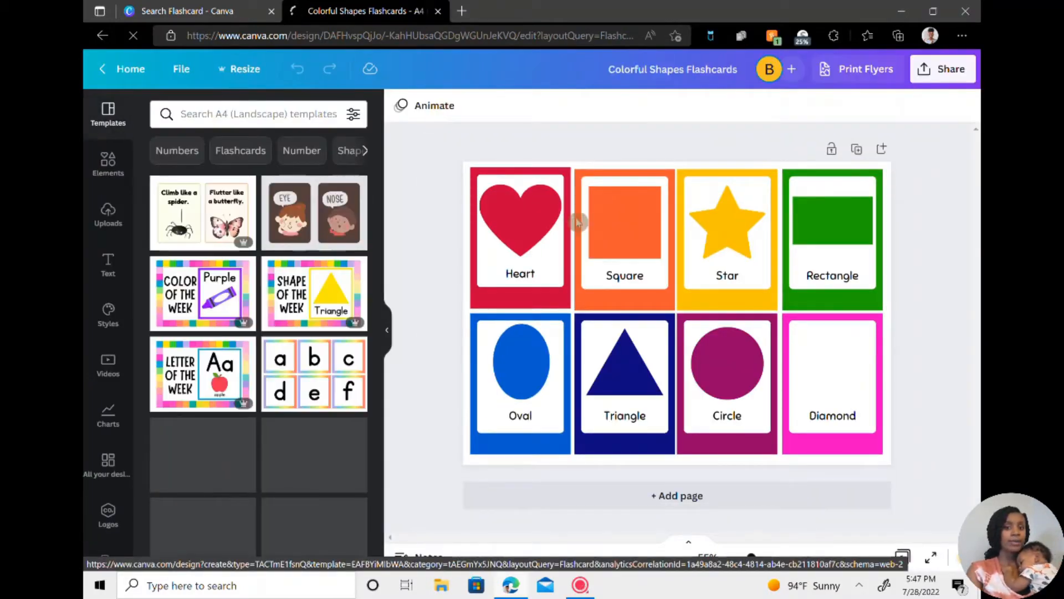
left_click(520, 230)
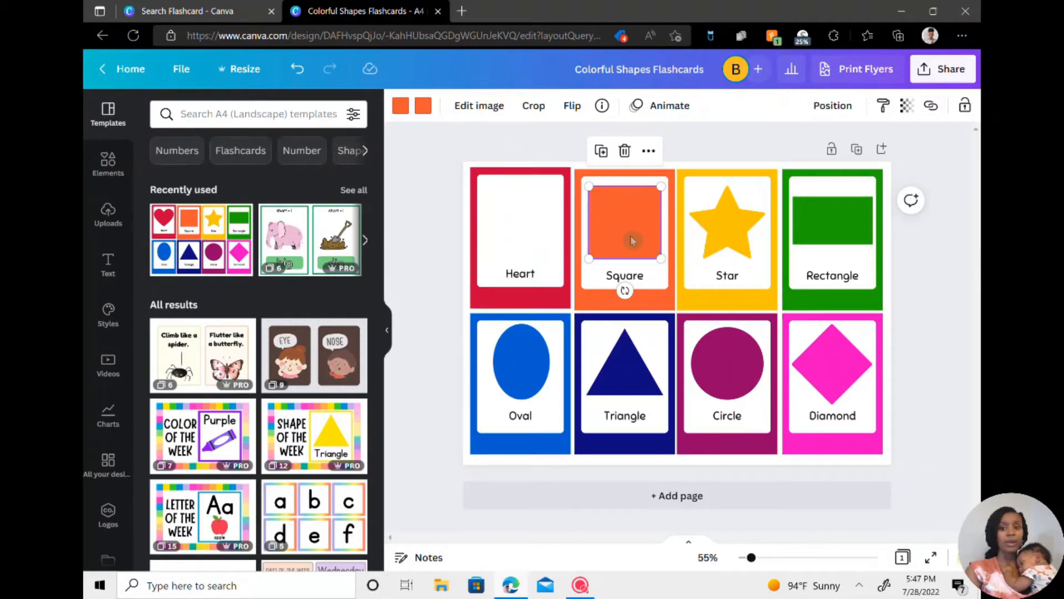
mouse_move(644, 216)
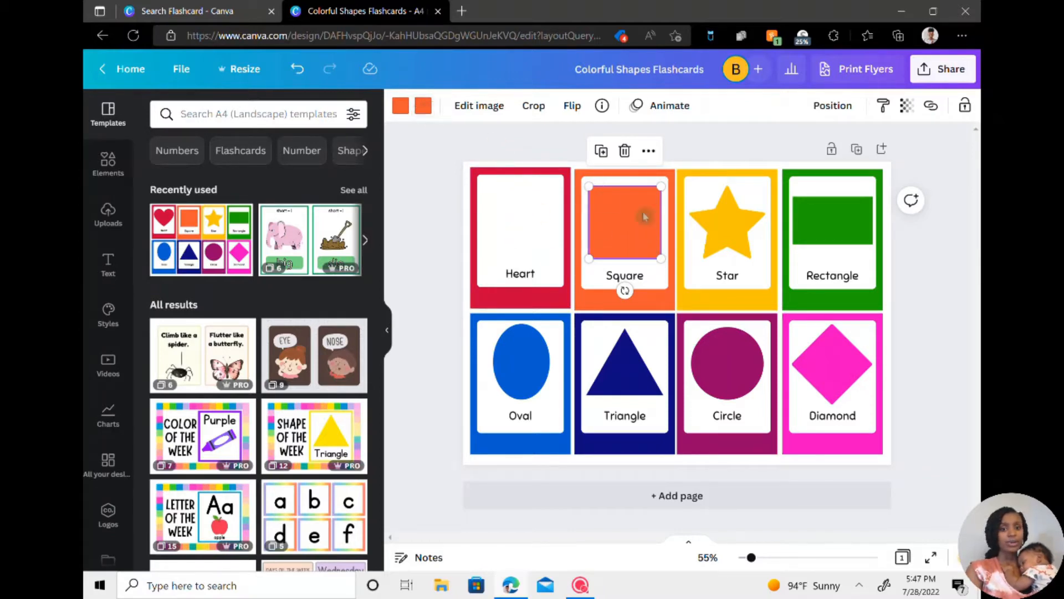
mouse_move(634, 228)
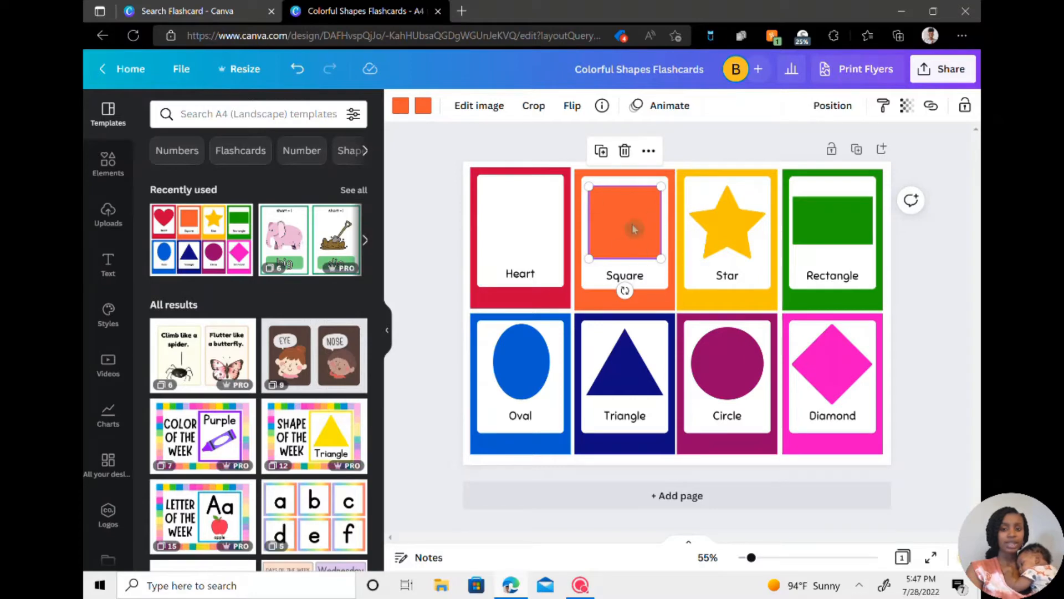
- Recolour the orange square to the black document colour from the toolbar colour picker
left_click(399, 105)
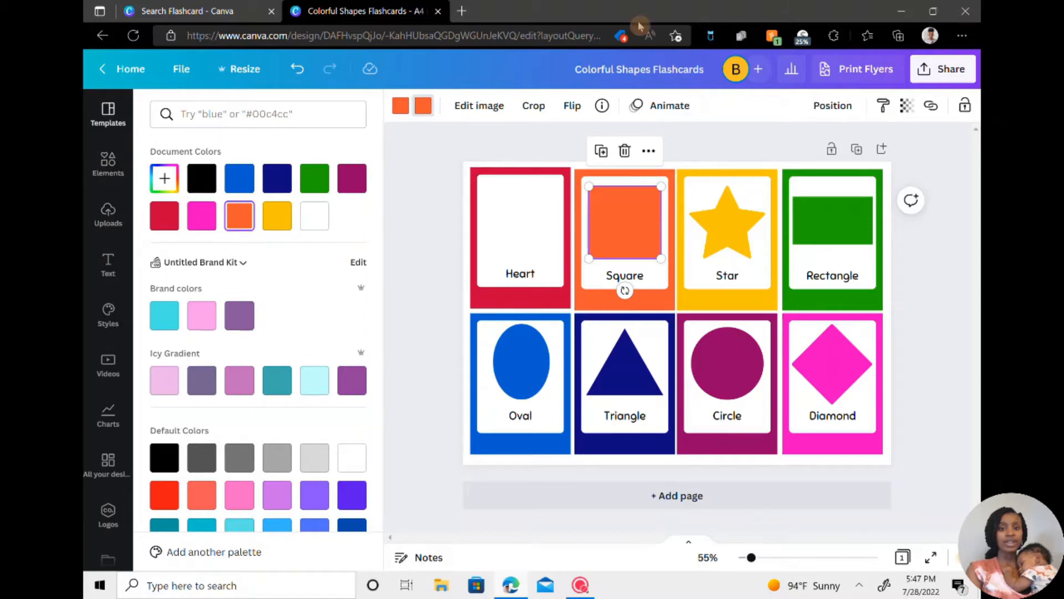
mouse_move(423, 200)
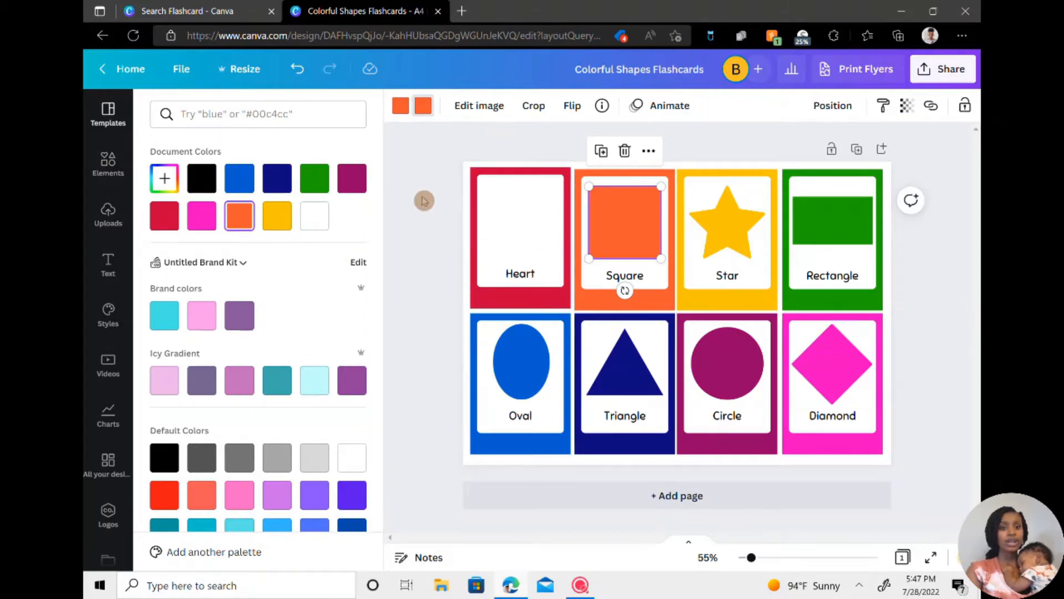
scroll("down", 3)
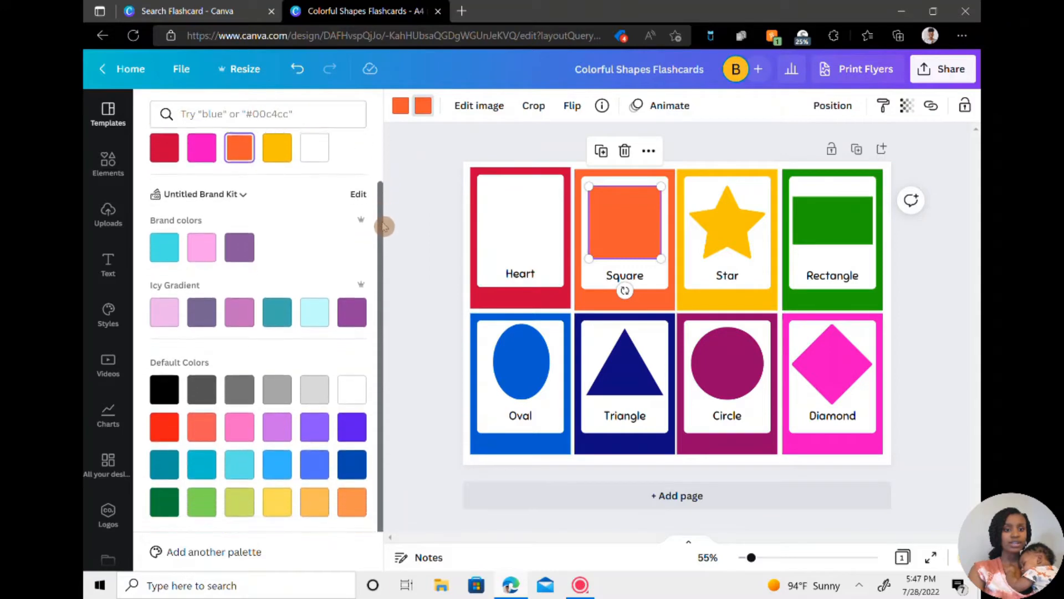
scroll("up", 3)
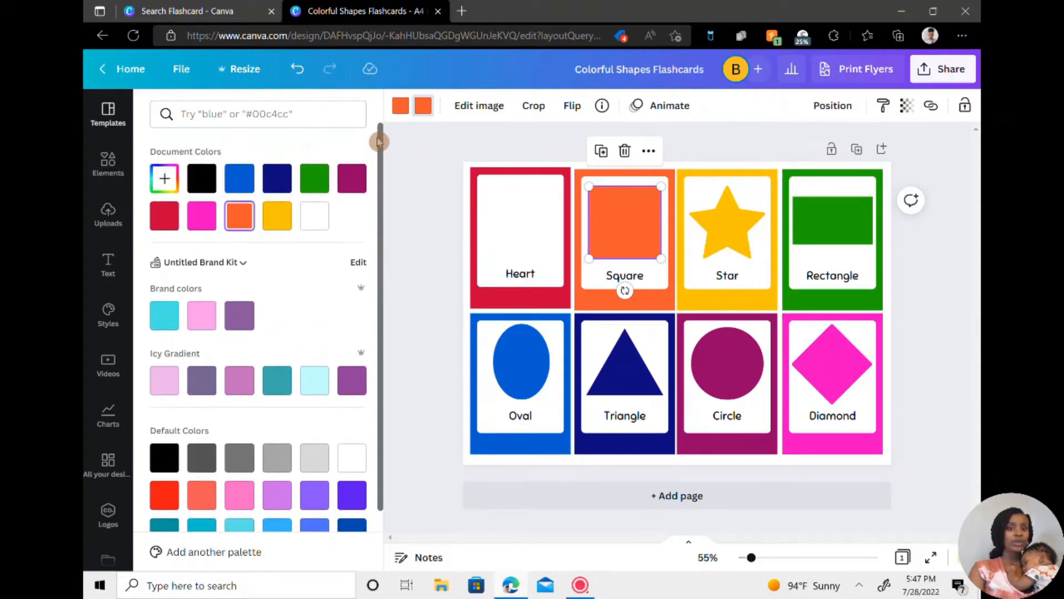
mouse_move(164, 177)
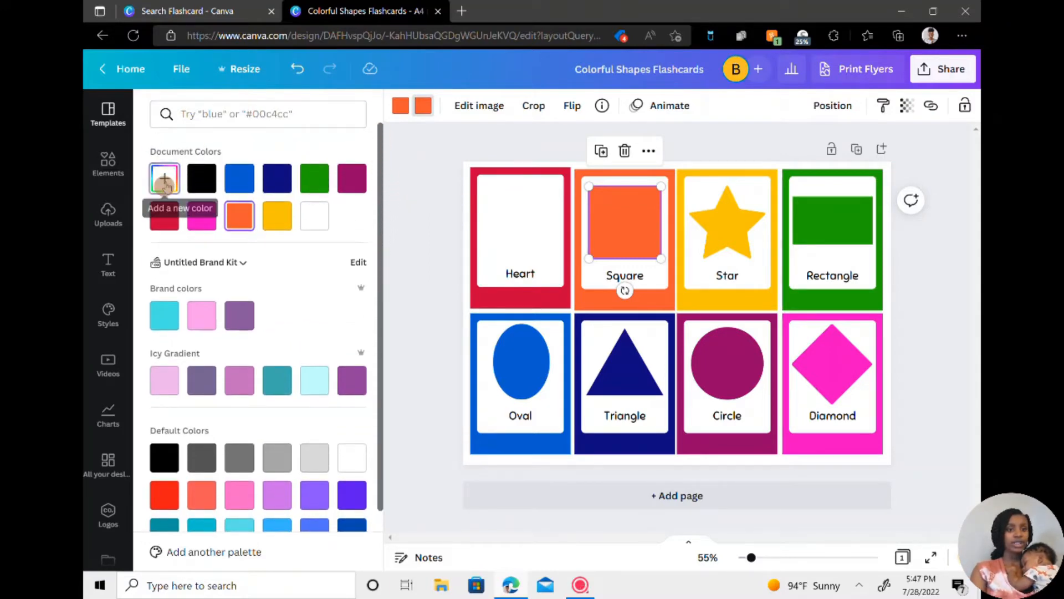
left_click(164, 177)
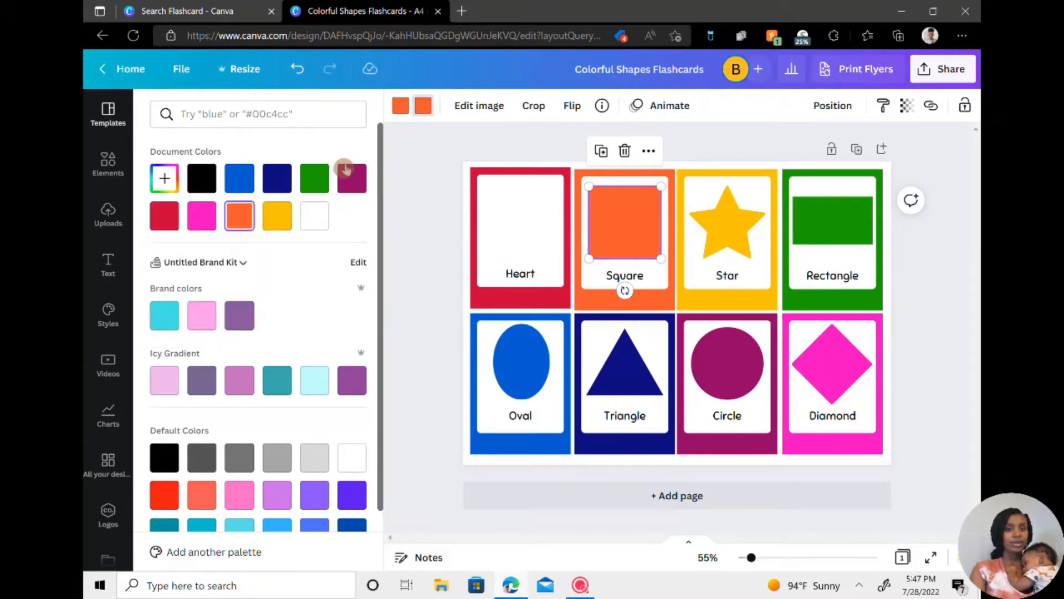
left_click(202, 177)
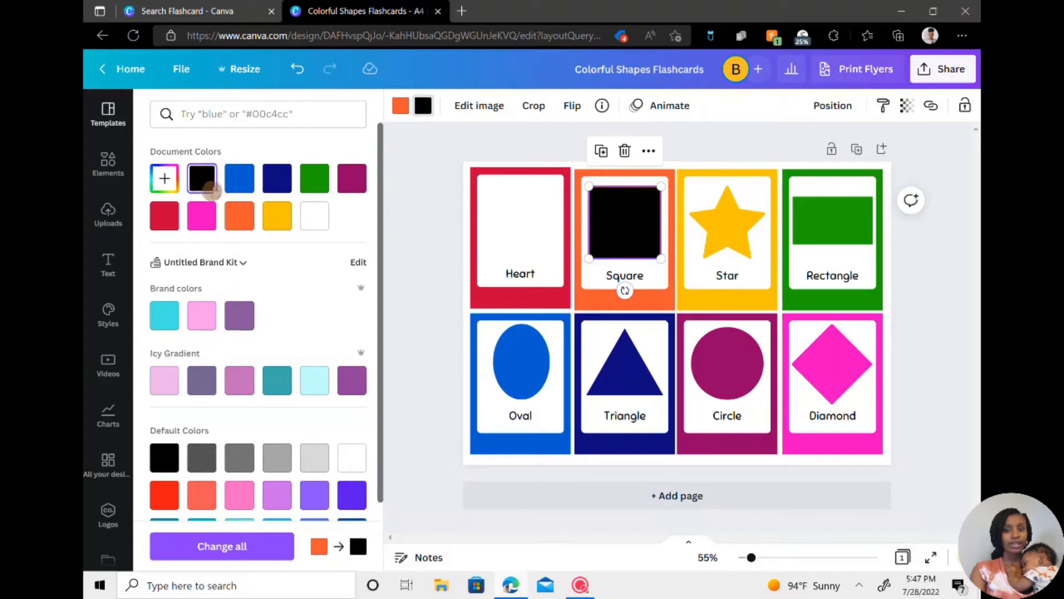
left_click(107, 112)
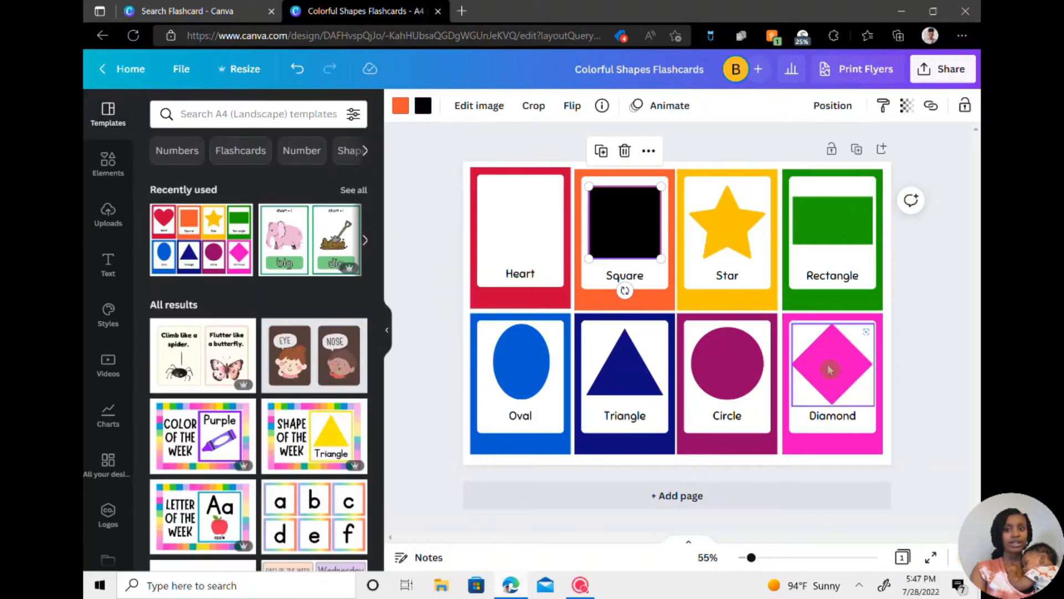
- Reselect the square on the Square card and fill it solid black
left_click(533, 106)
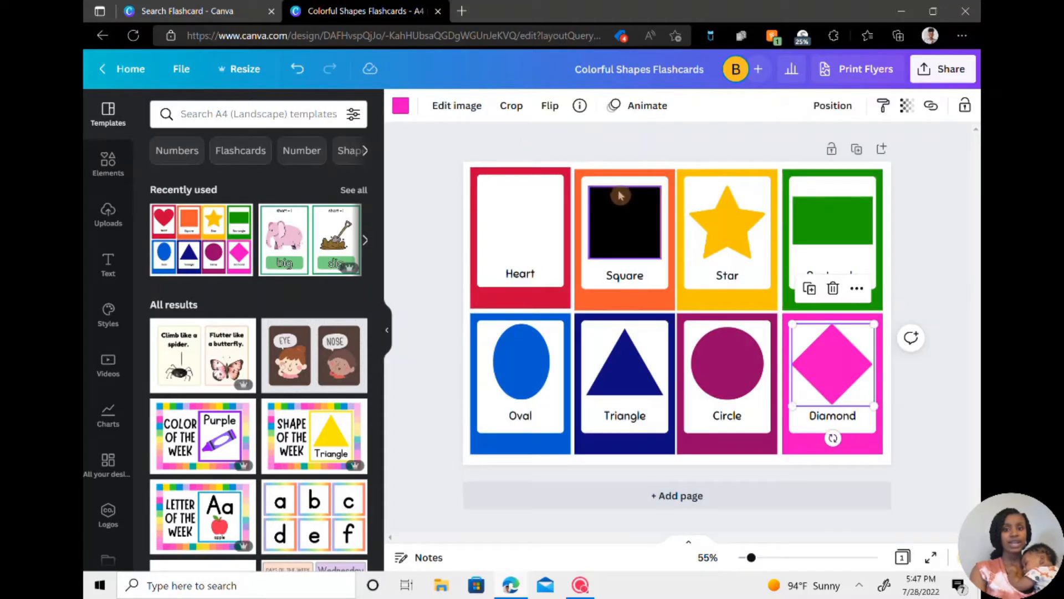
left_click(624, 221)
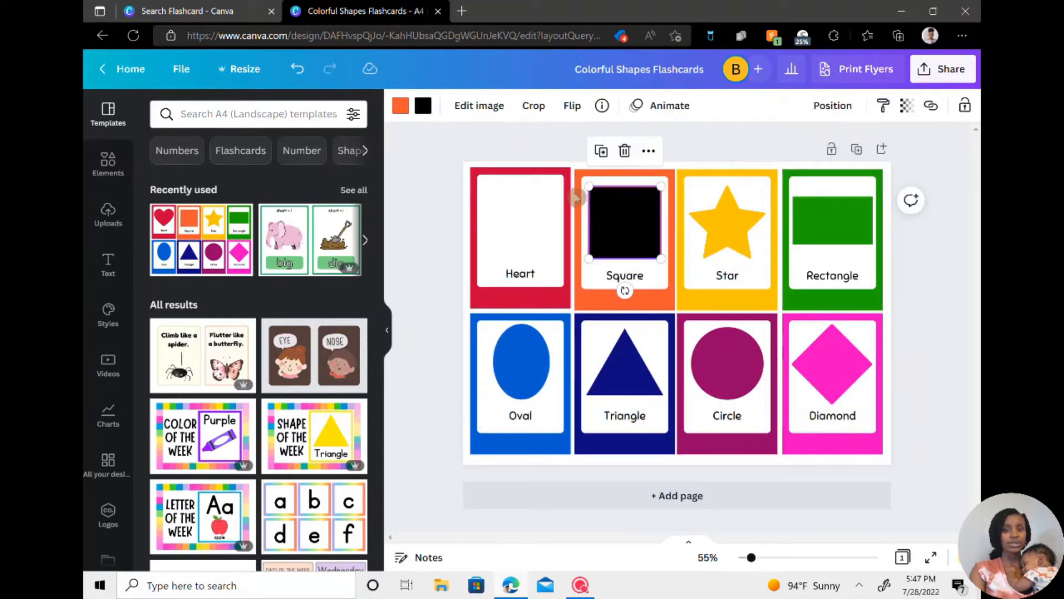
left_click(400, 106)
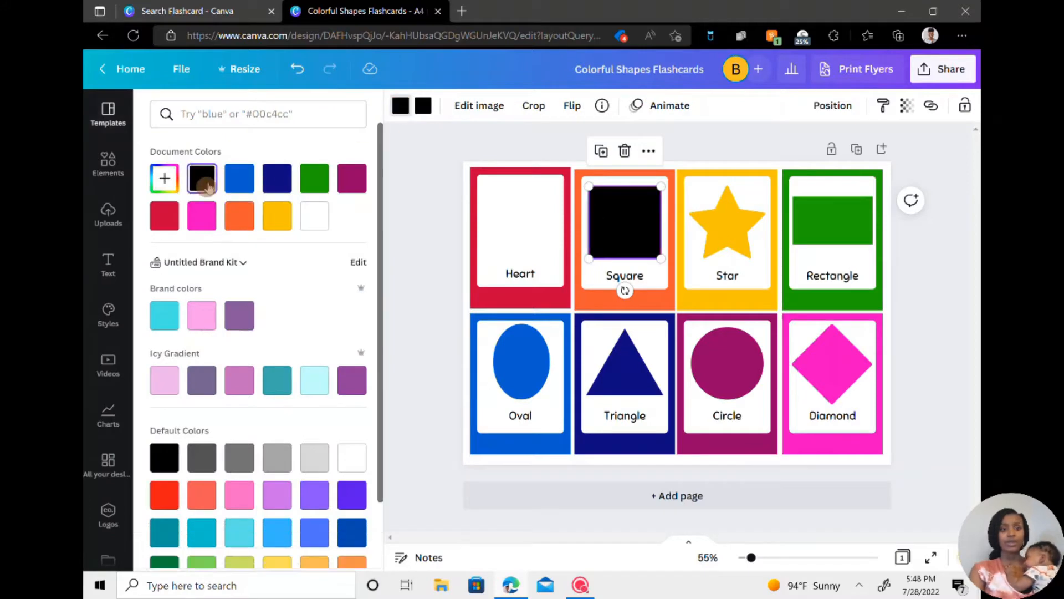
left_click(202, 178)
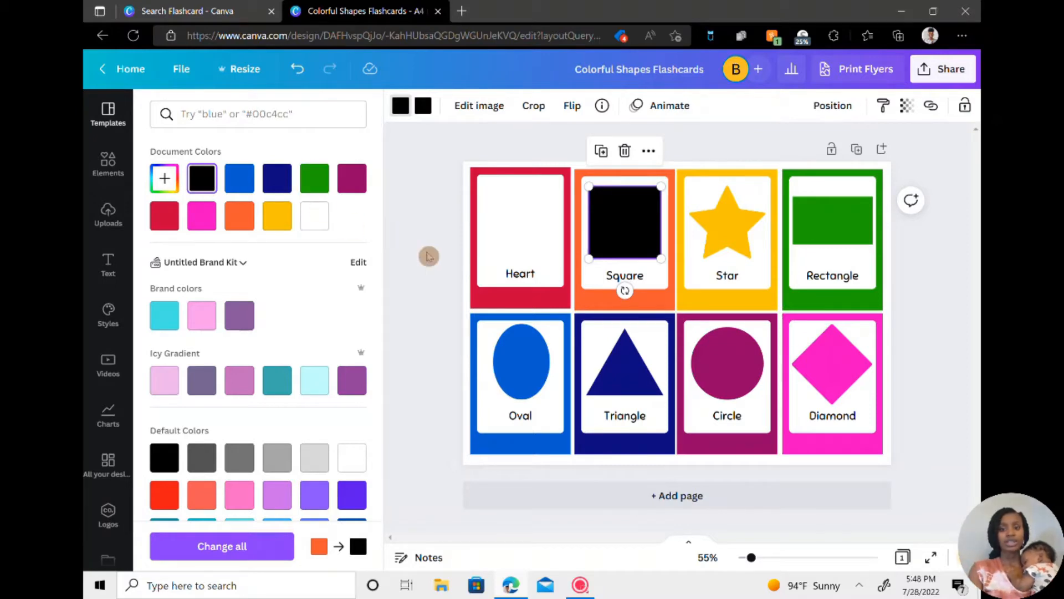
- Delete the remaining plain shapes, including the green rectangle, so every card shows only its label
left_click(107, 112)
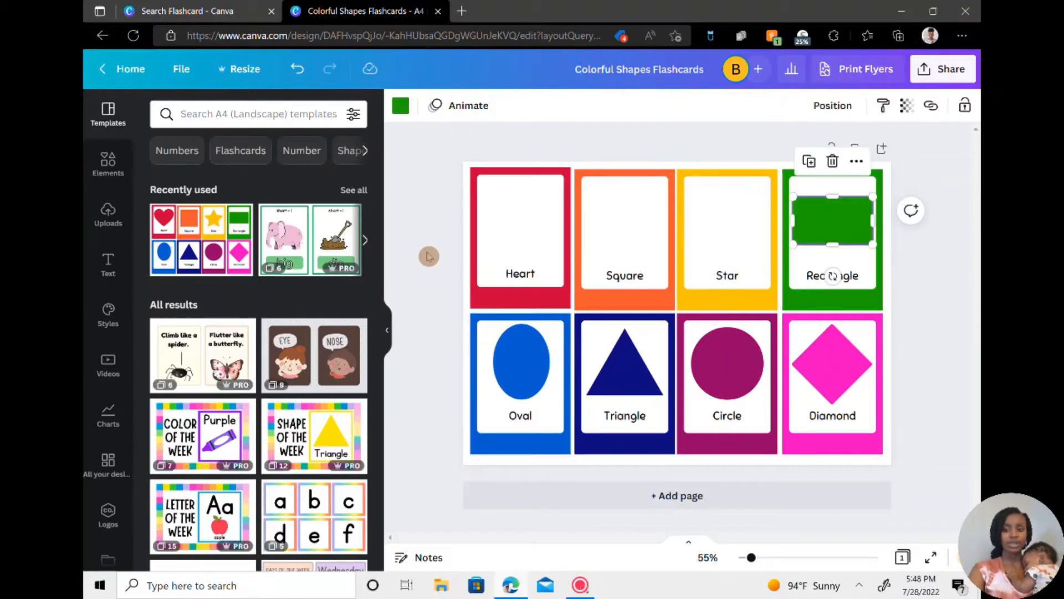
left_click(624, 361)
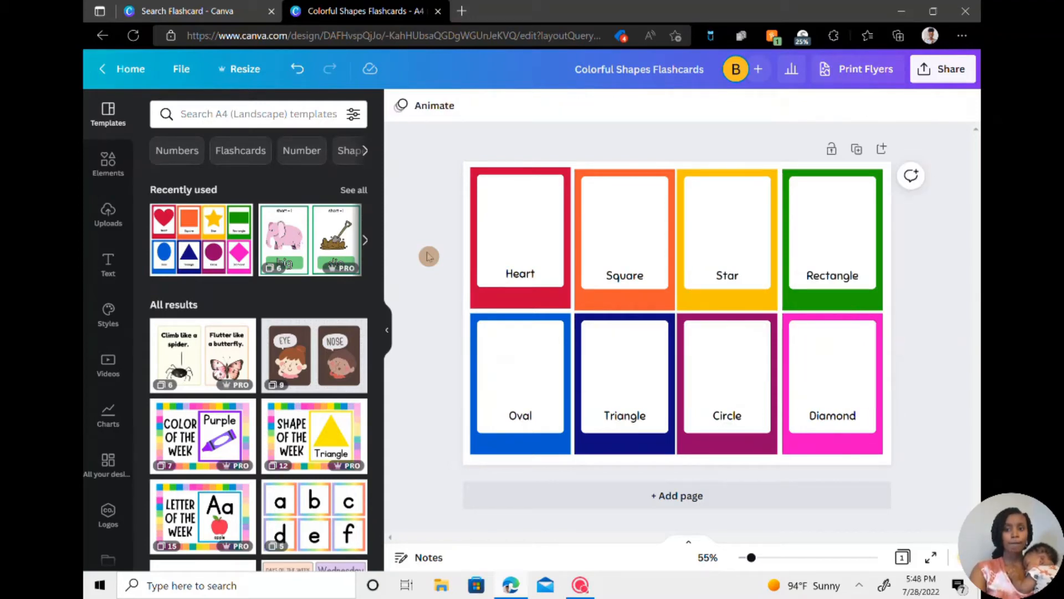
mouse_move(107, 166)
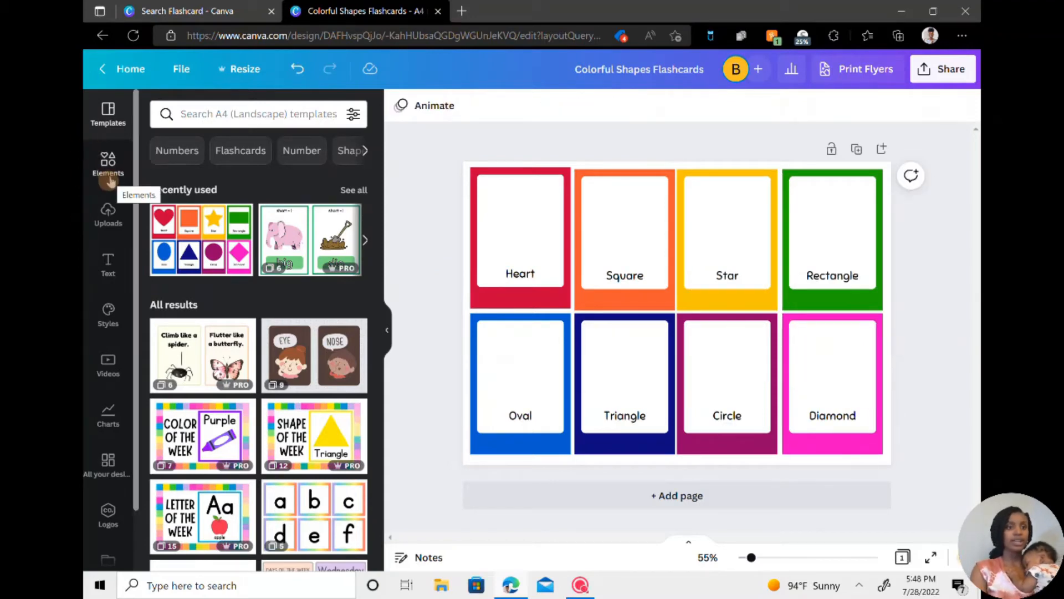
- Search Elements for 'cartoon square' and filter the results to Graphics
left_click(107, 163)
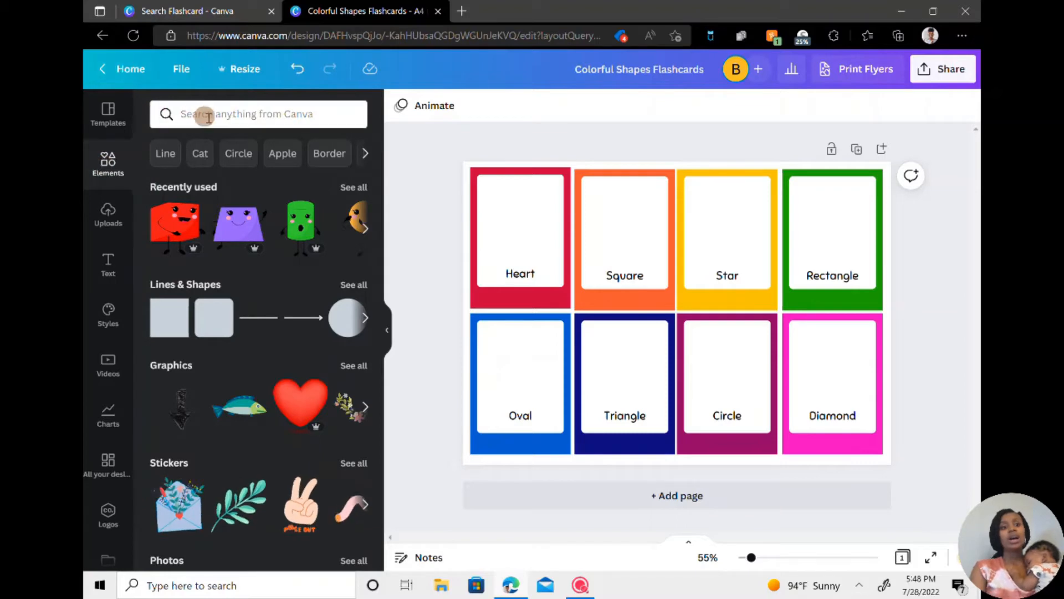
type("cartoon")
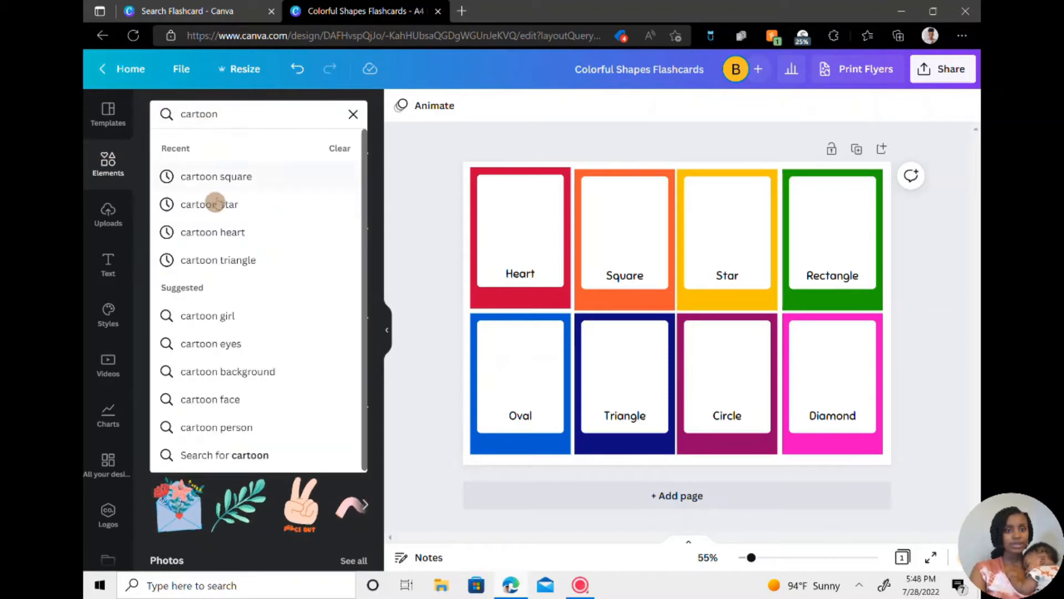
left_click(217, 177)
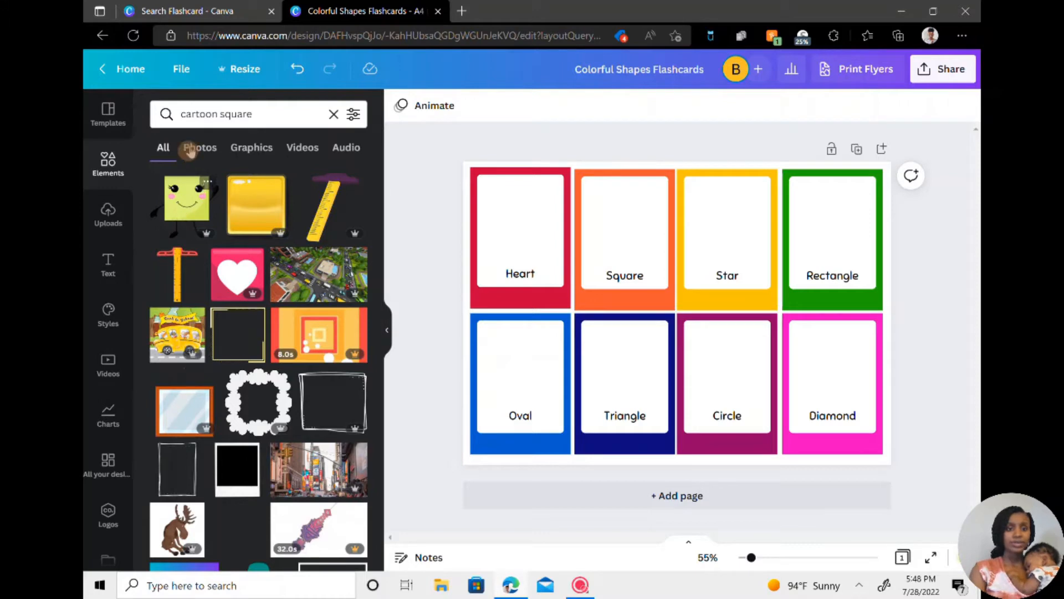
left_click(200, 147)
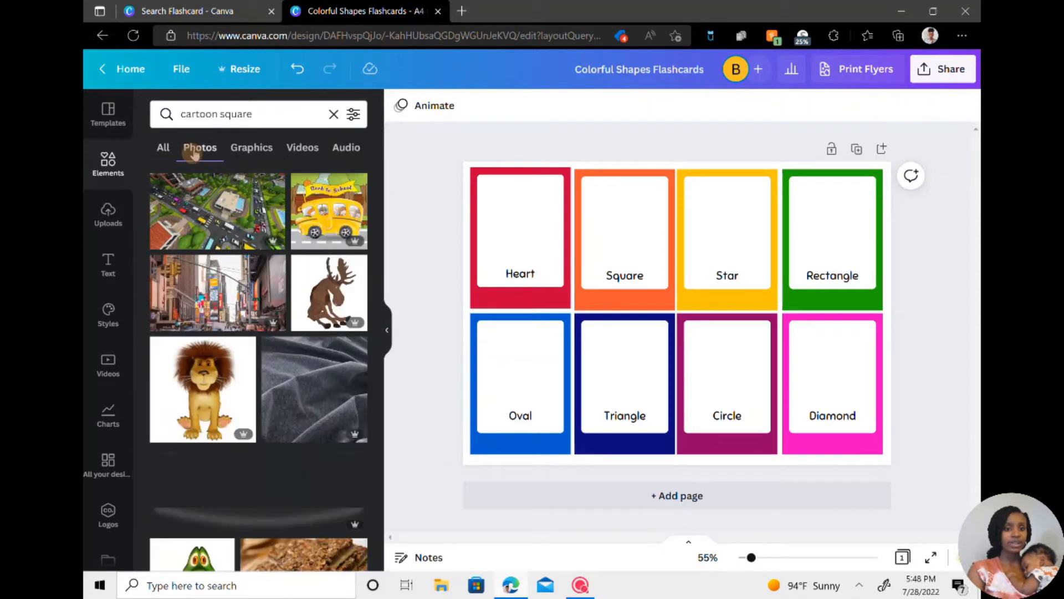
left_click(251, 148)
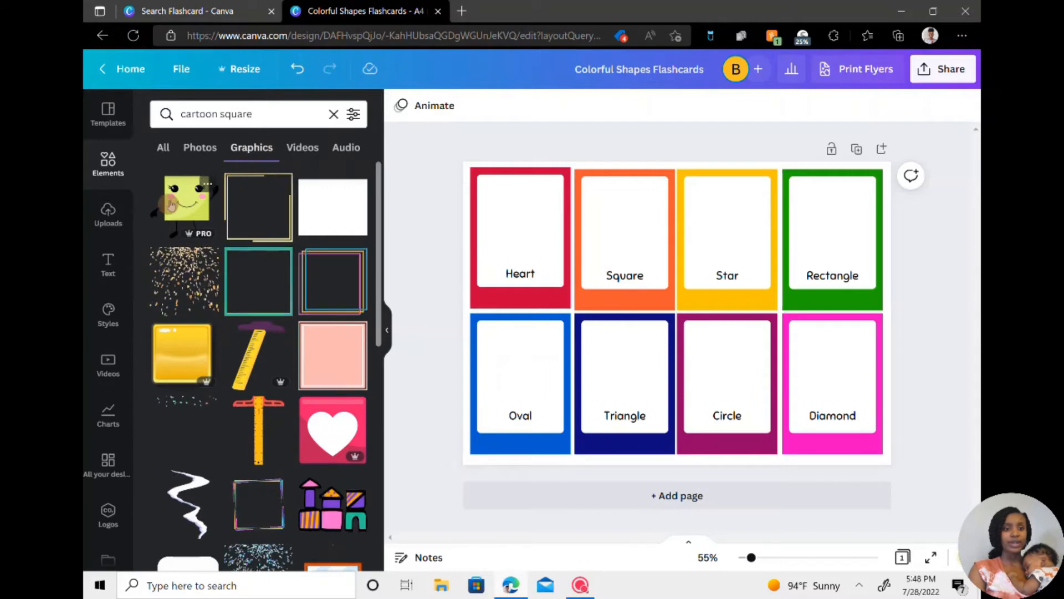
- Add the smiling cartoon square character and place it above the label on the Square card
left_click(183, 201)
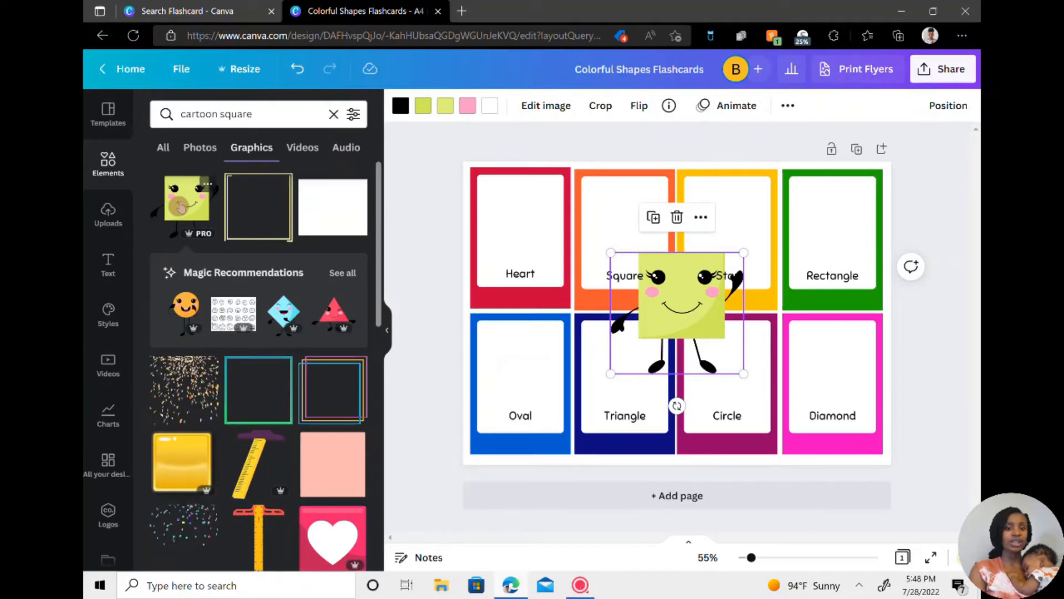
left_click(343, 272)
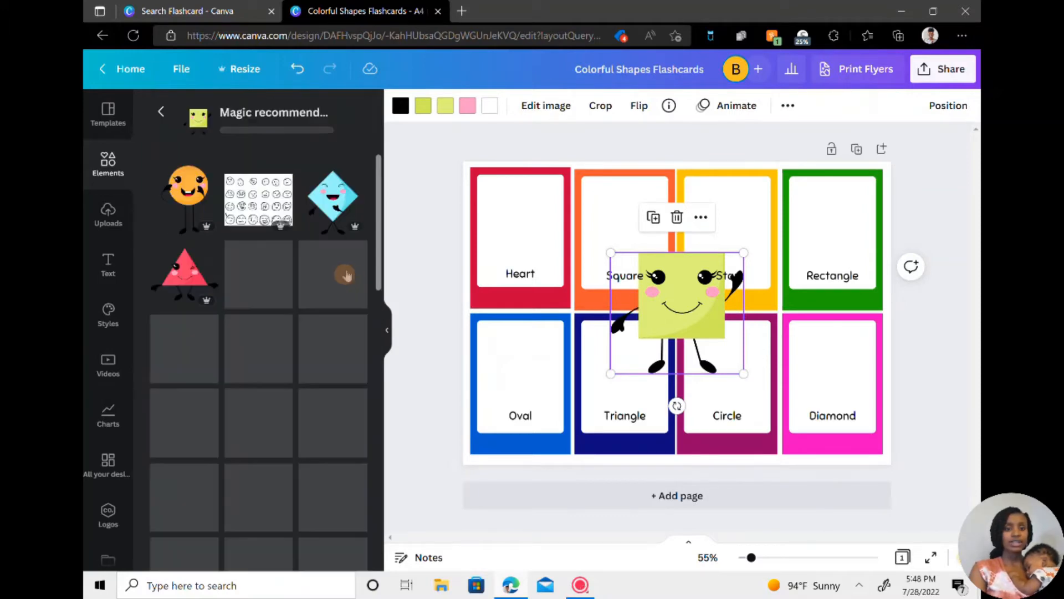
scroll("down", 3)
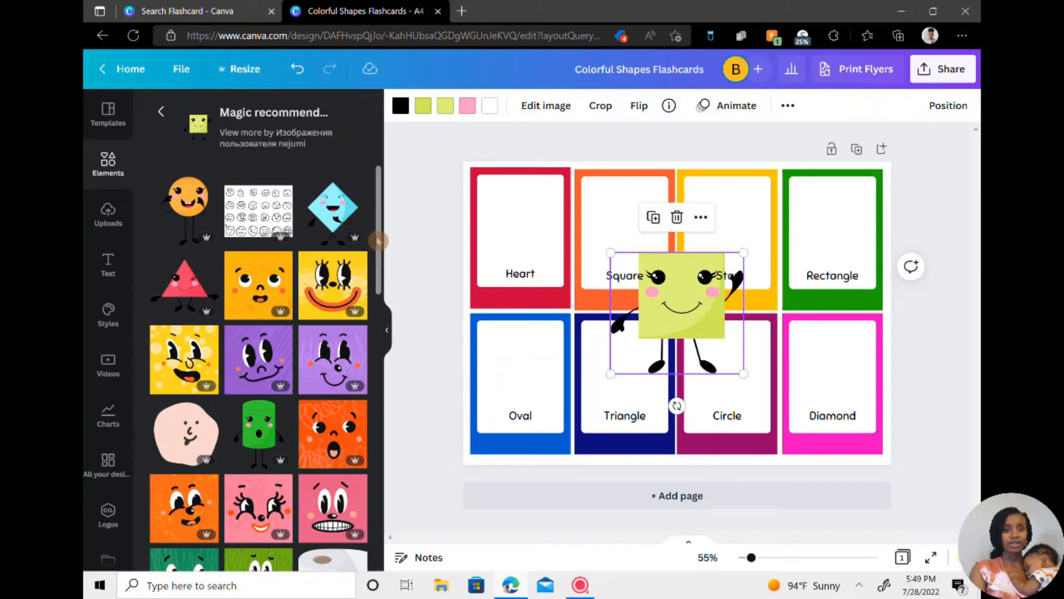
scroll("down", 3)
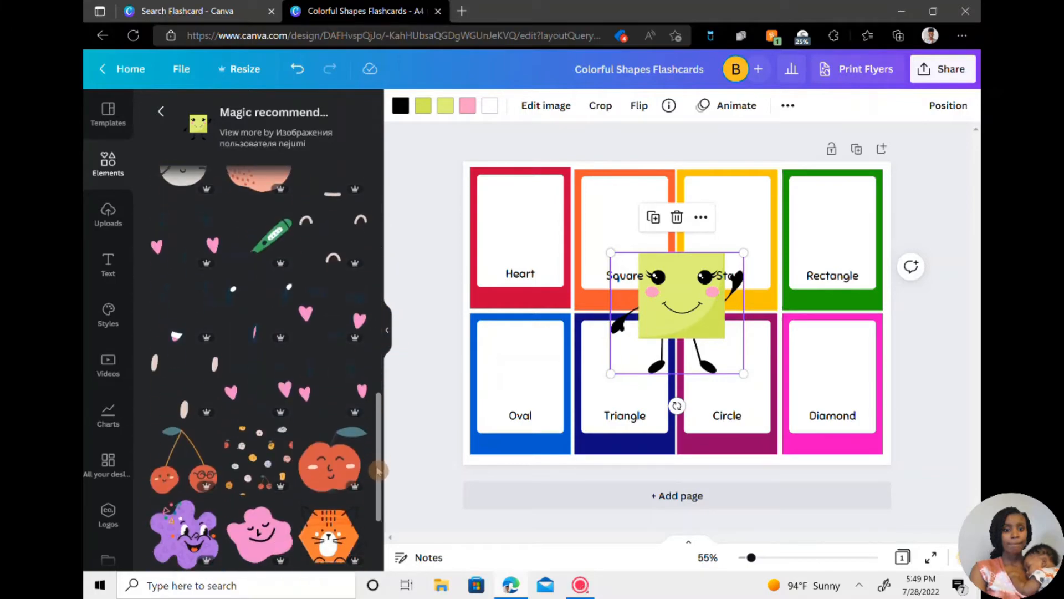
scroll("down", 3)
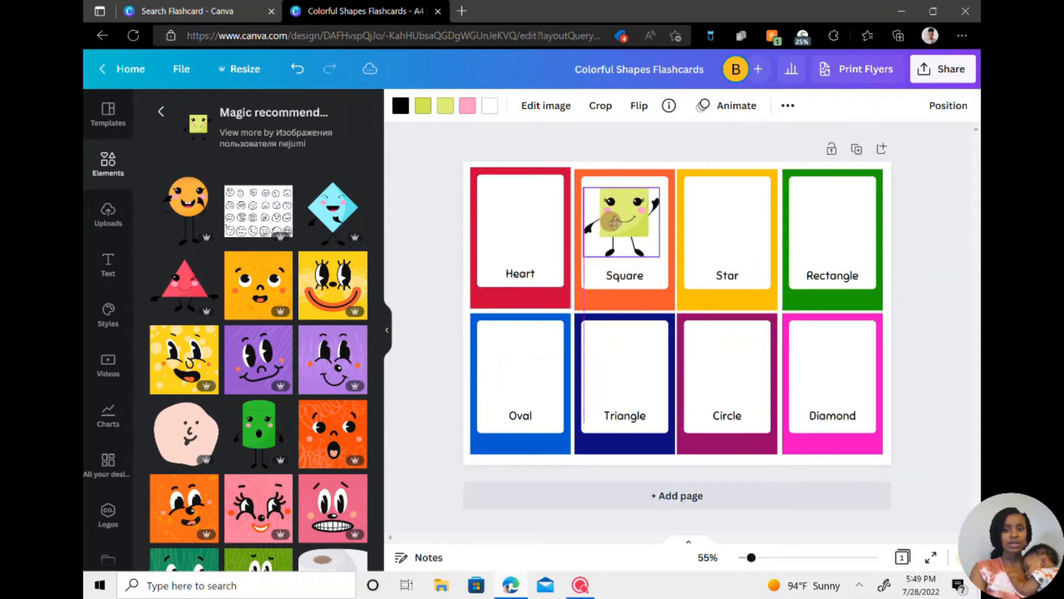
left_click(624, 239)
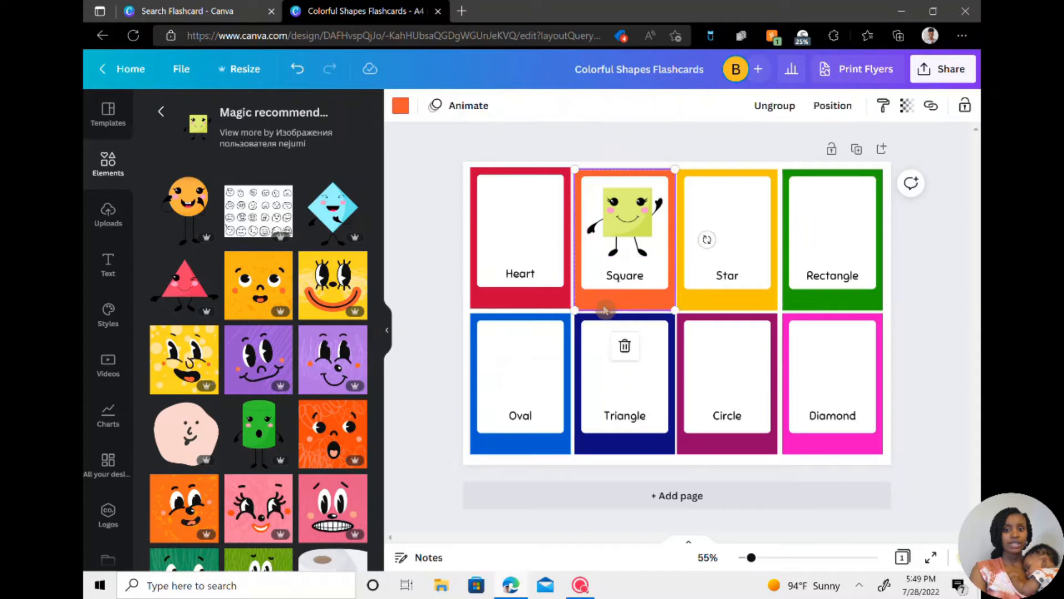
- Change the Square card background from orange to the pink document colour
left_click(400, 105)
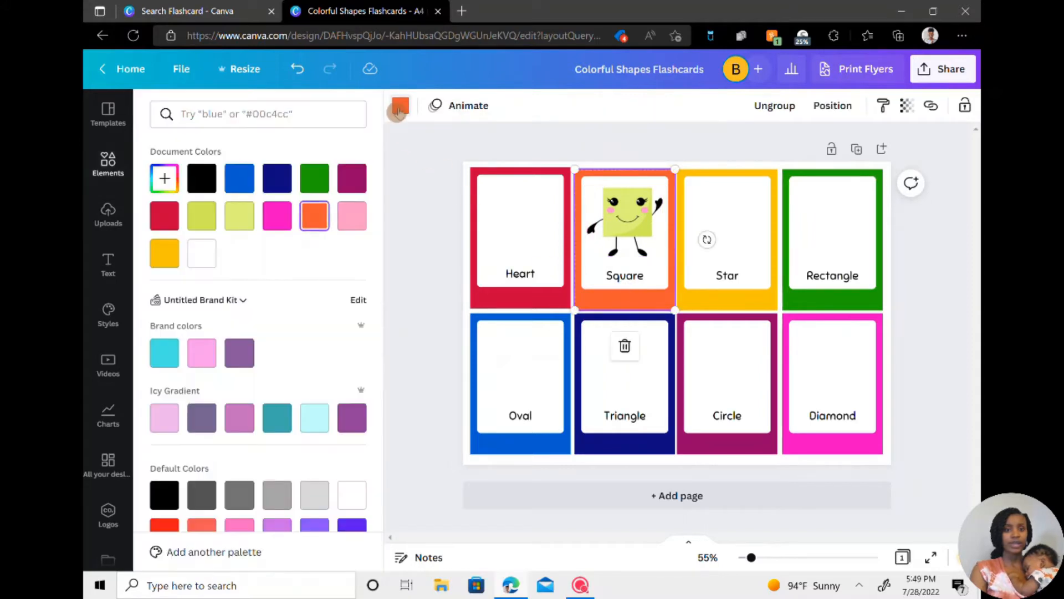
left_click(351, 215)
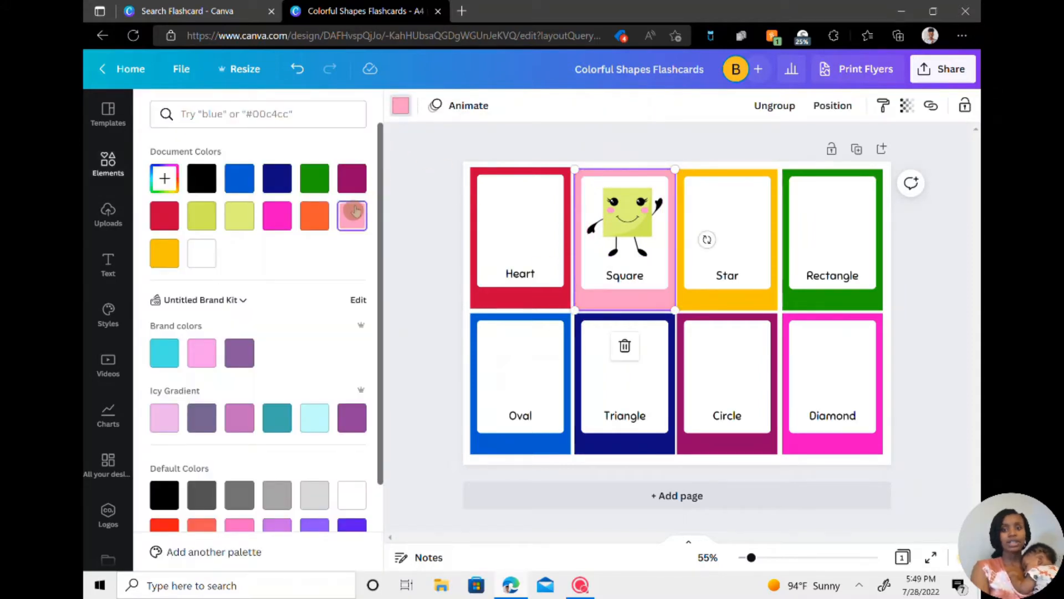
left_click(623, 217)
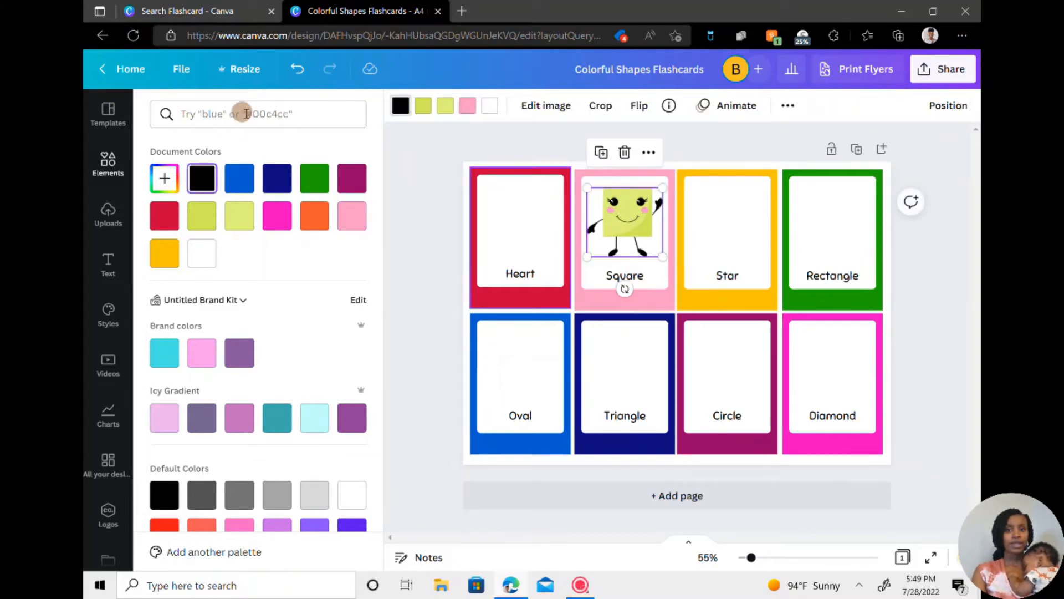
- Recolour the Heart card pink and add the red cube, cylinder and diamond characters to Heart, Oval and Diamond from Recently used
left_click(108, 163)
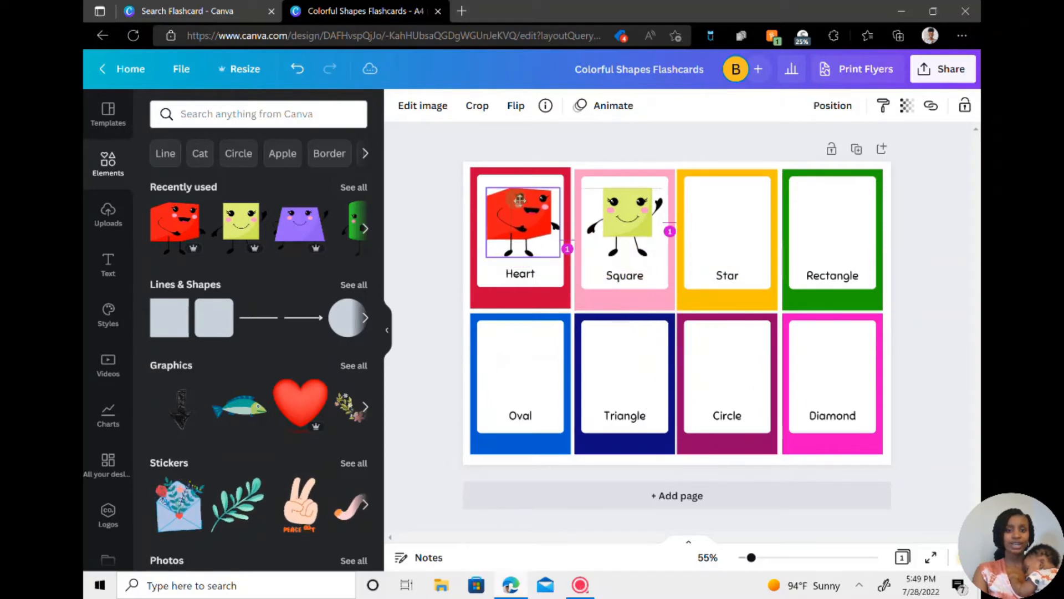
left_click(520, 217)
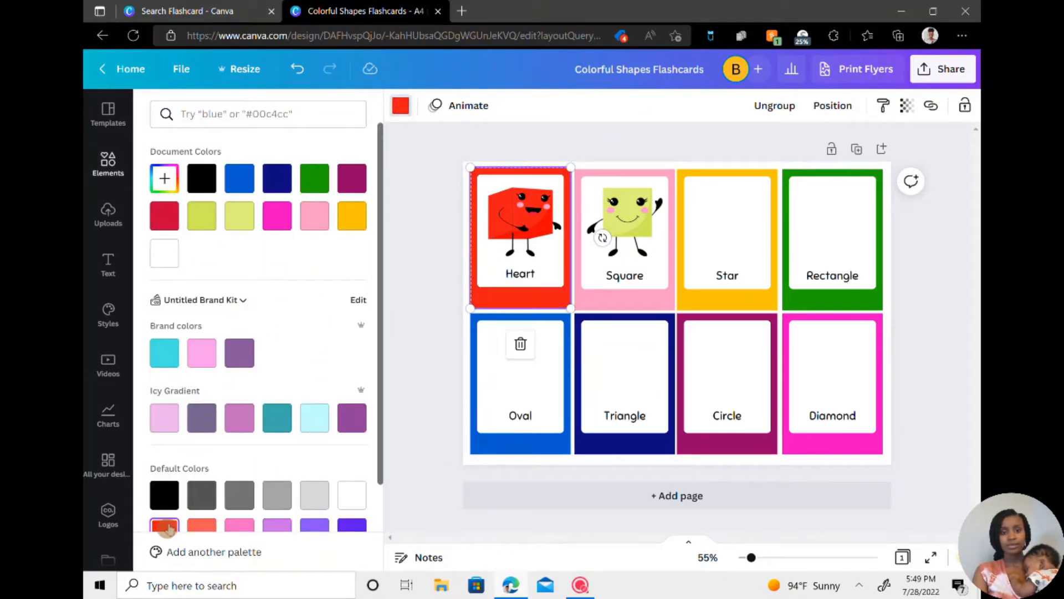
mouse_move(326, 227)
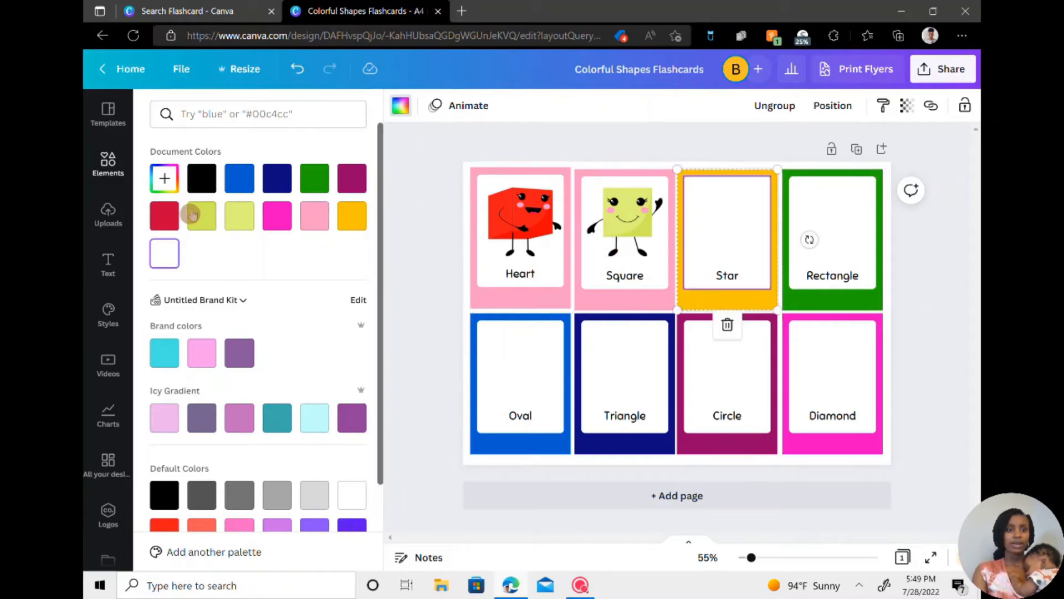
left_click(108, 163)
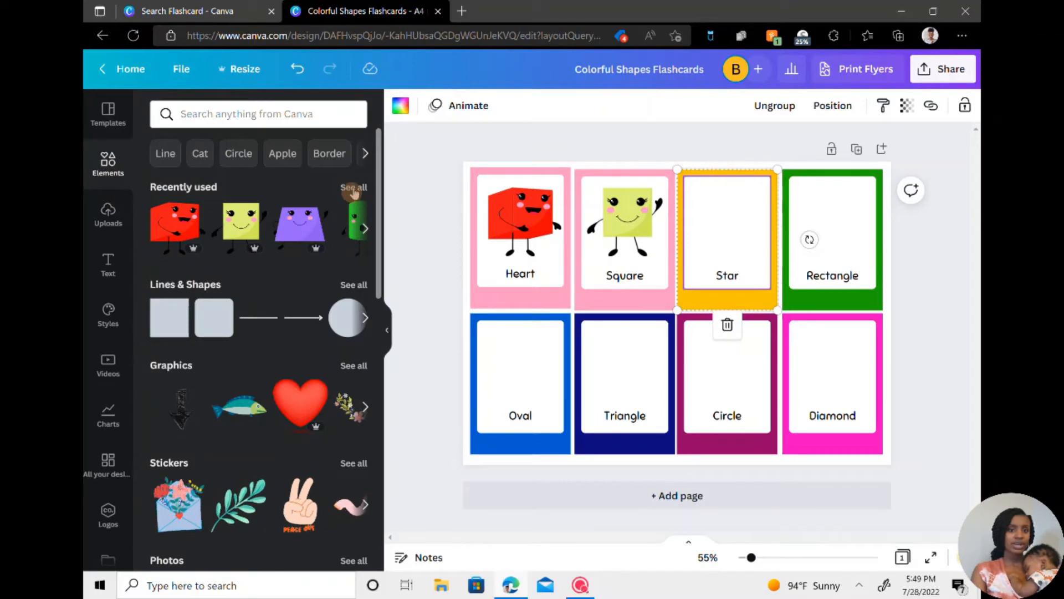
left_click(352, 186)
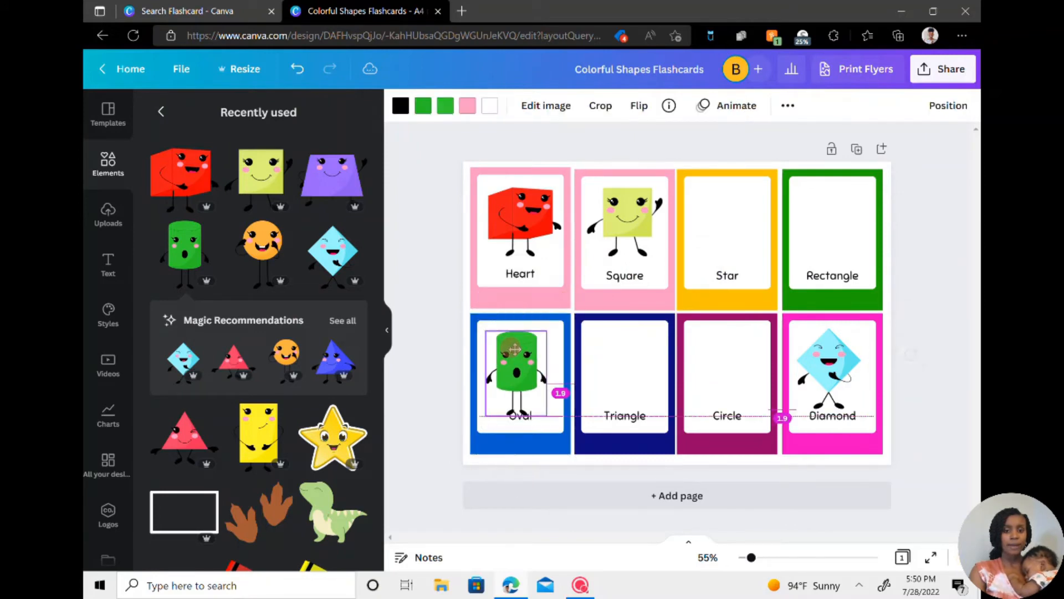
- Add the orange circle, yellow rectangle and remaining characters, settling the purple trapezoid on the third card
left_click(520, 367)
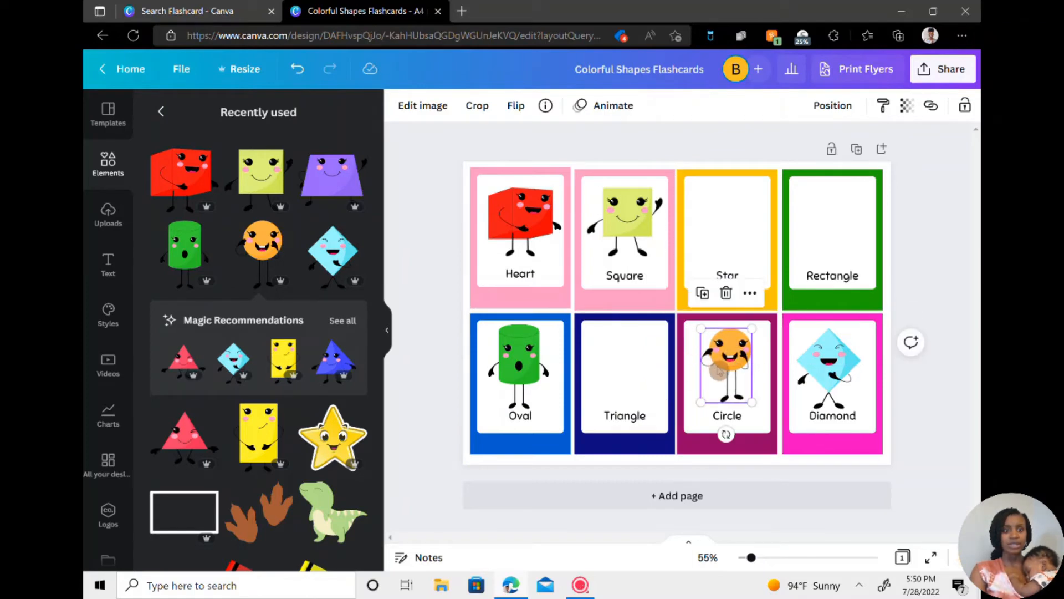
mouse_move(393, 288)
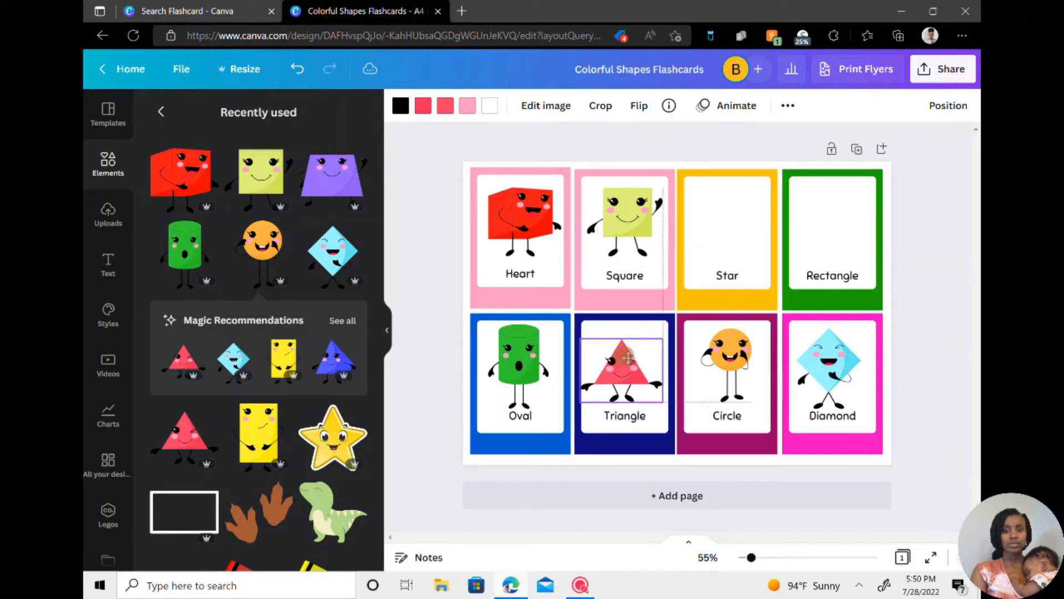
left_click(624, 367)
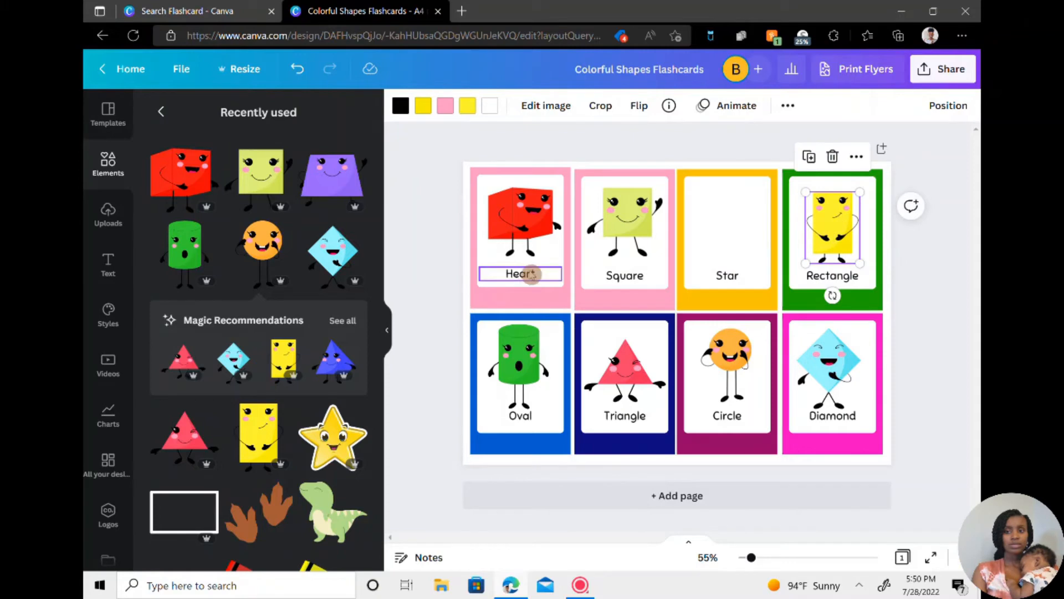
mouse_move(272, 302)
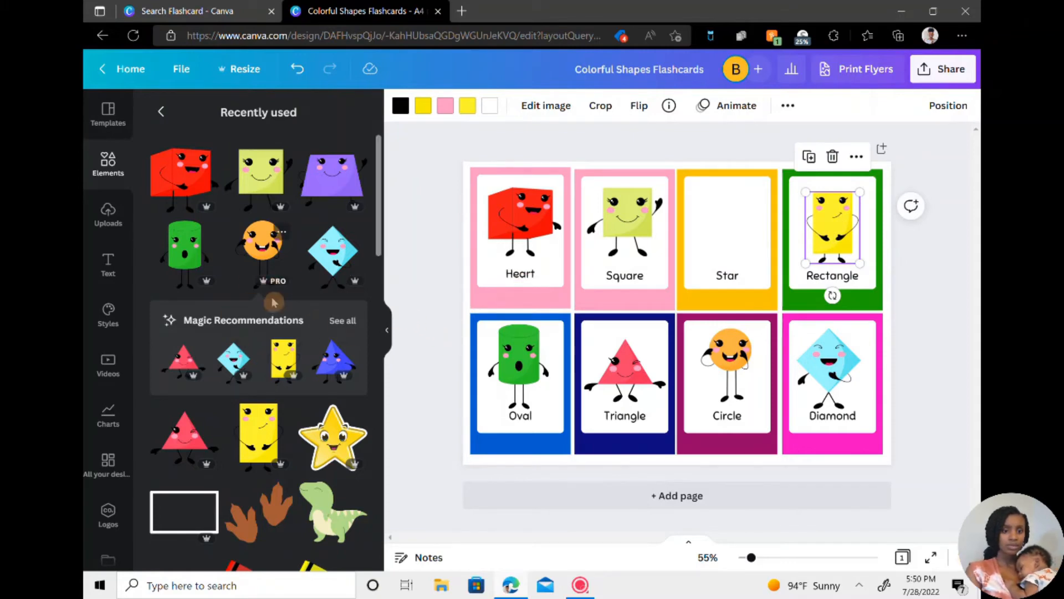
mouse_move(337, 359)
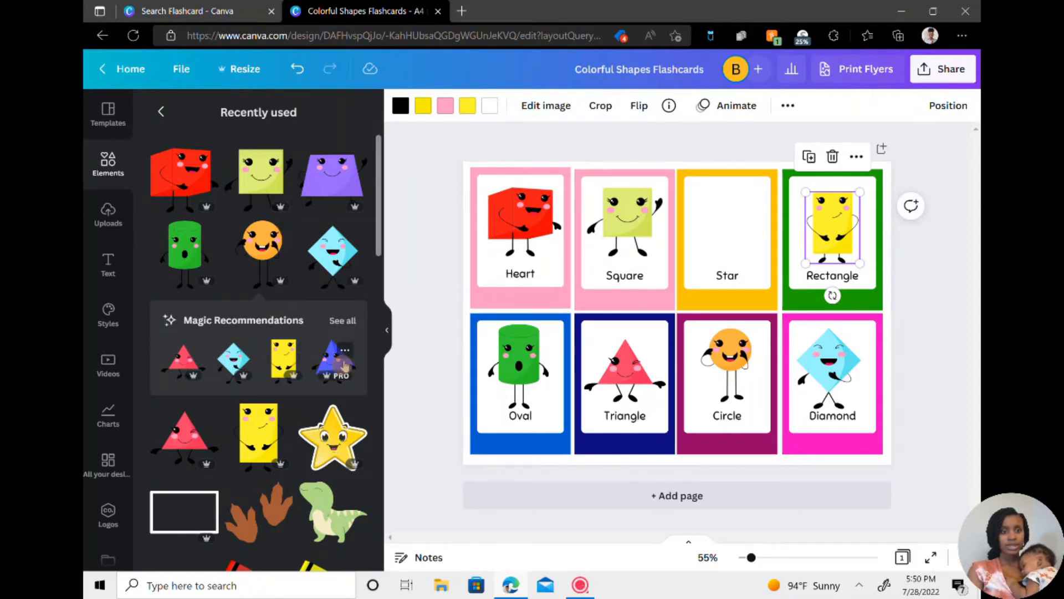
right_click(332, 359)
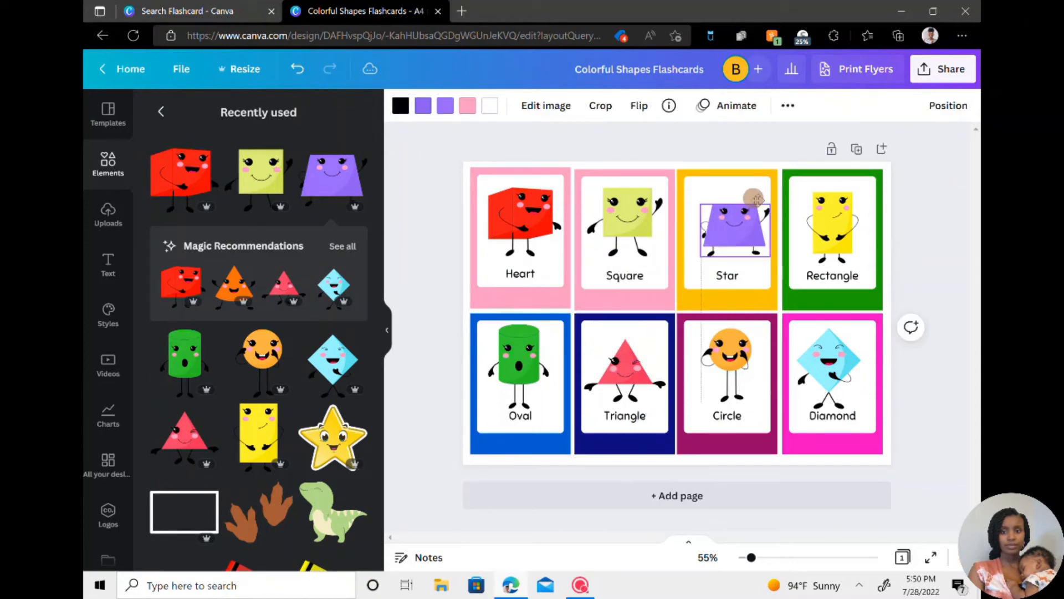
left_click(727, 224)
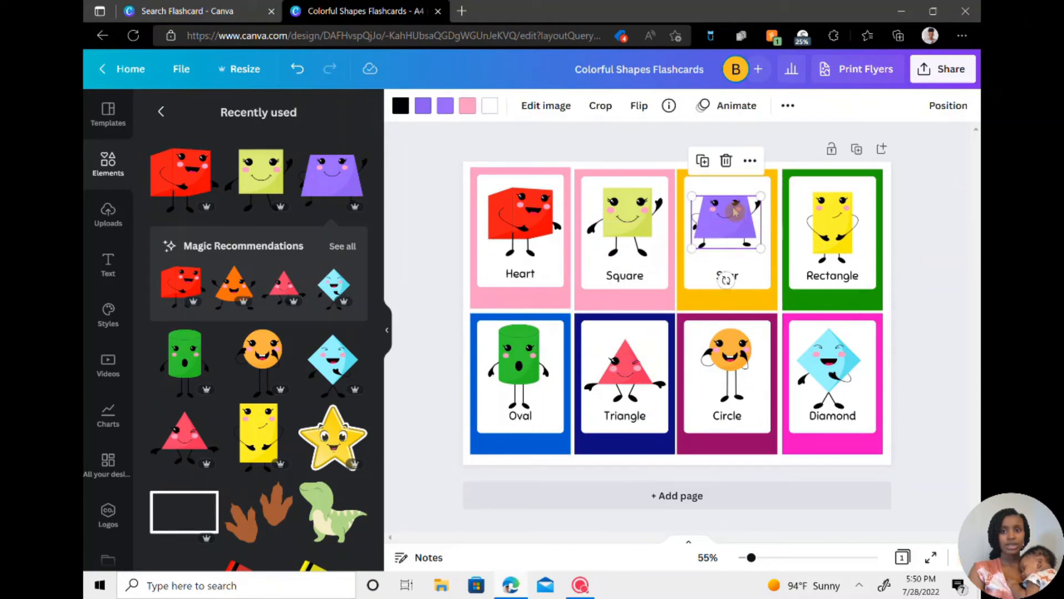
left_click(624, 217)
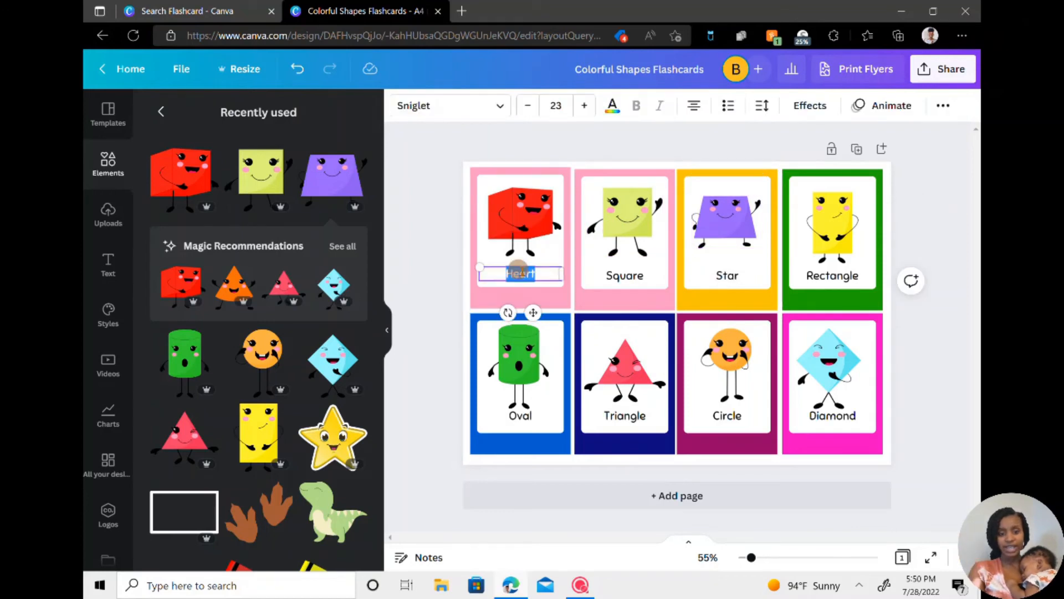
- Retype the mismatched labels as Cube, Cylinder and Trapezoid to match their characters
type("Cub")
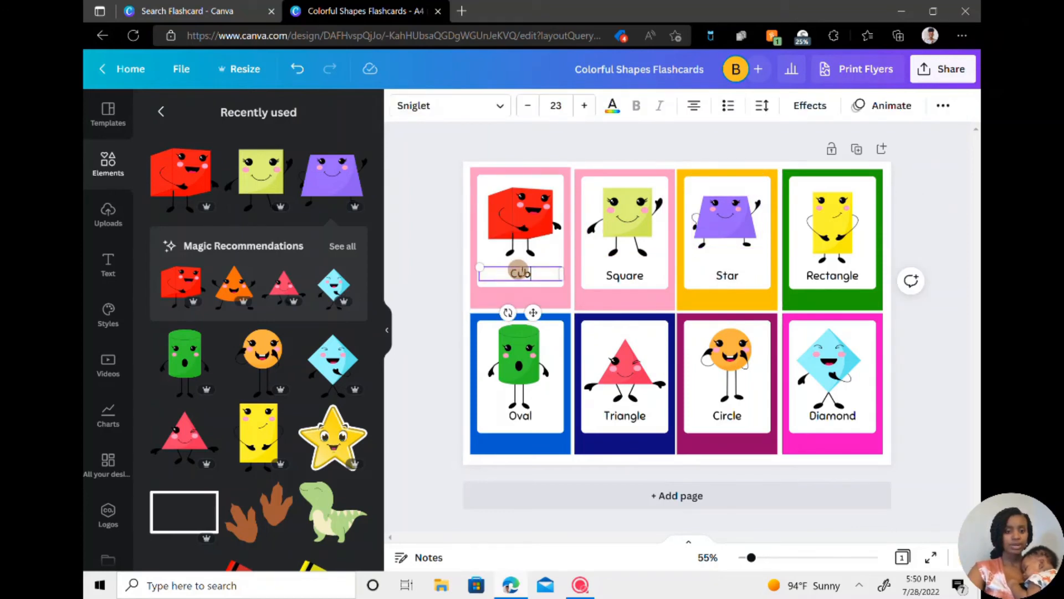
left_click(520, 414)
type("Cylinder")
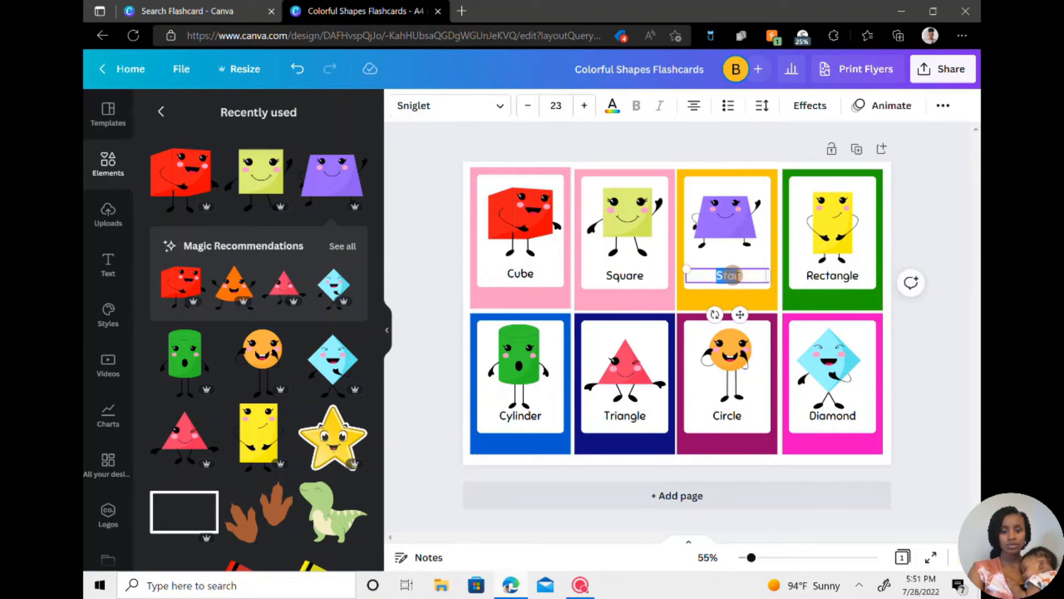
type("Trap")
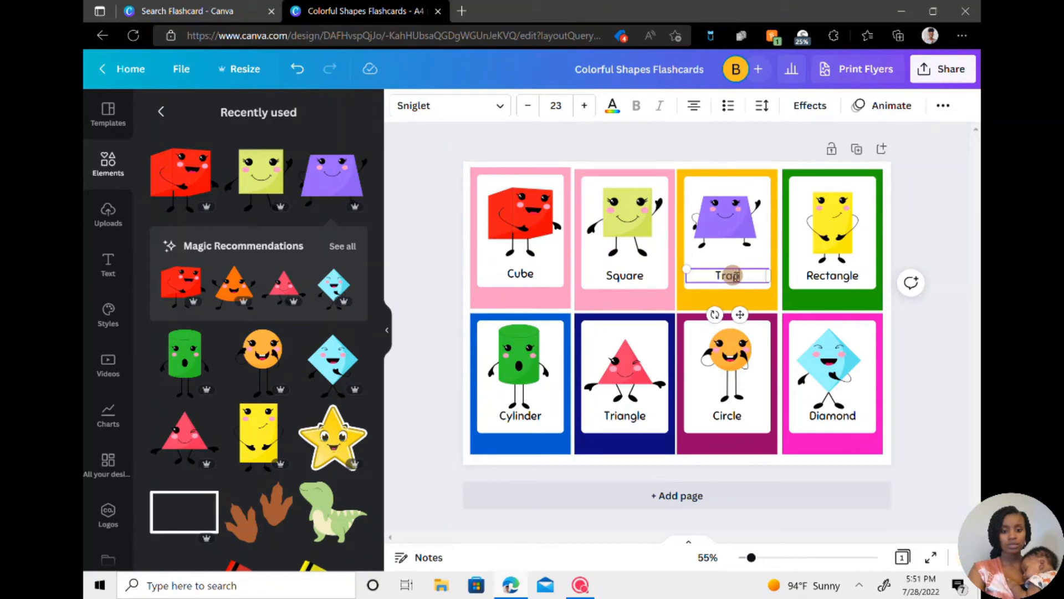
type("ezoid")
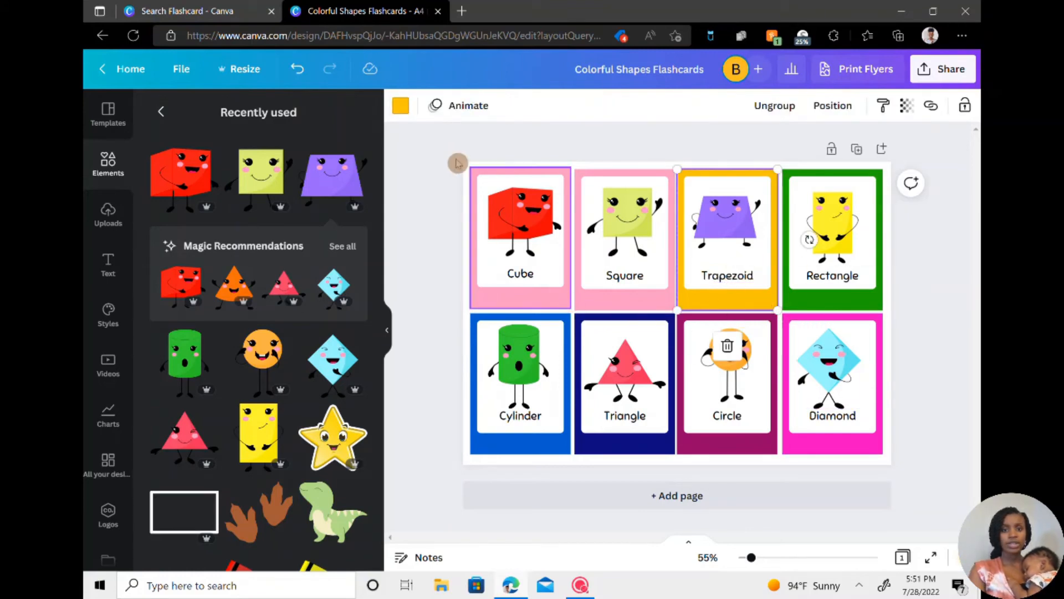
- Recolour the Trapezoid, Triangle and Circle card borders to the light pink document colour
left_click(401, 106)
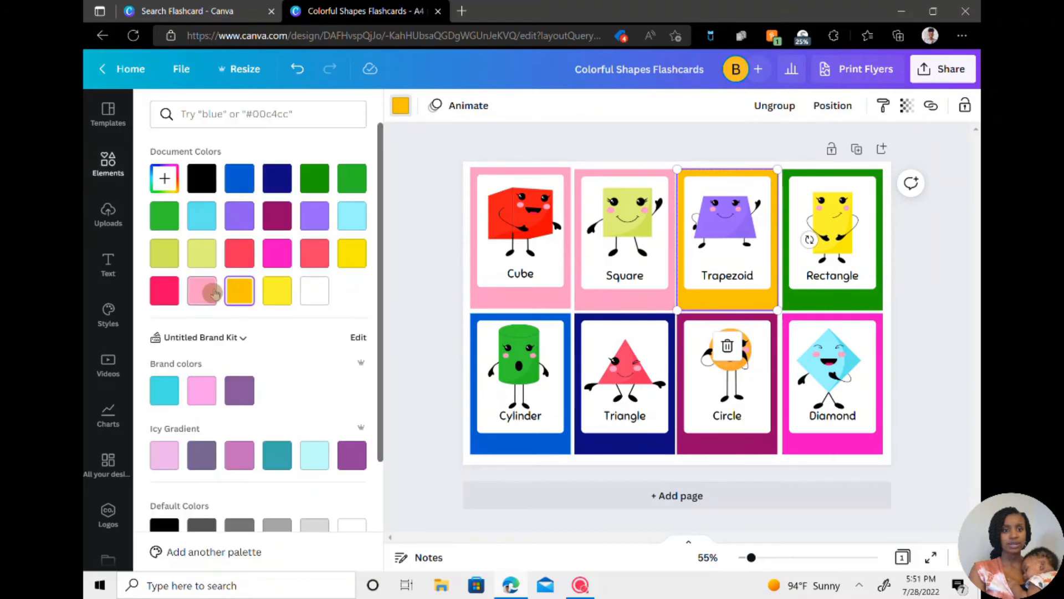
left_click(313, 178)
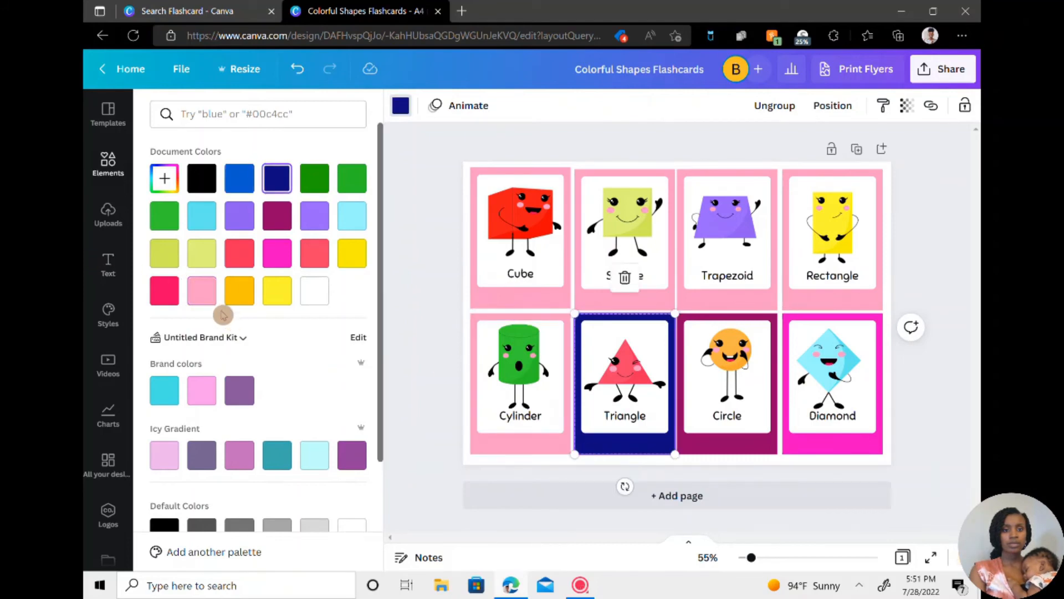
left_click(727, 377)
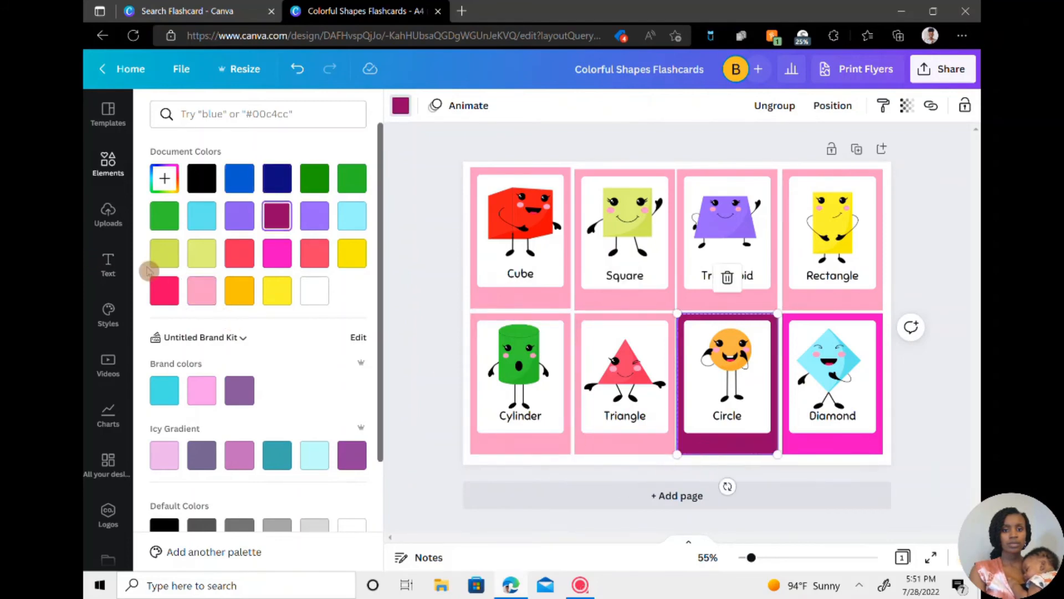
left_click(833, 380)
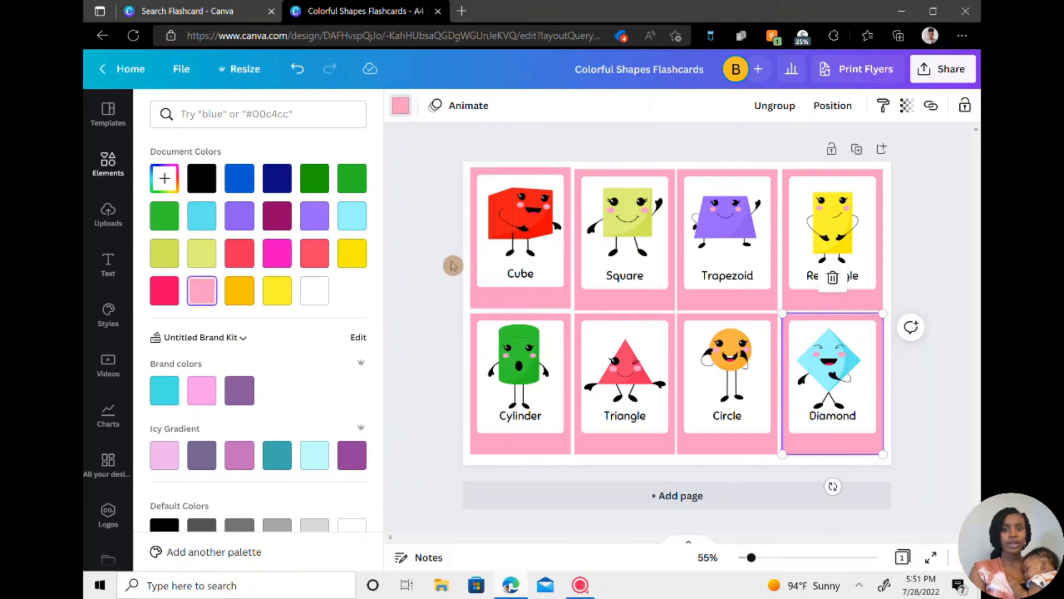
right_click(519, 273)
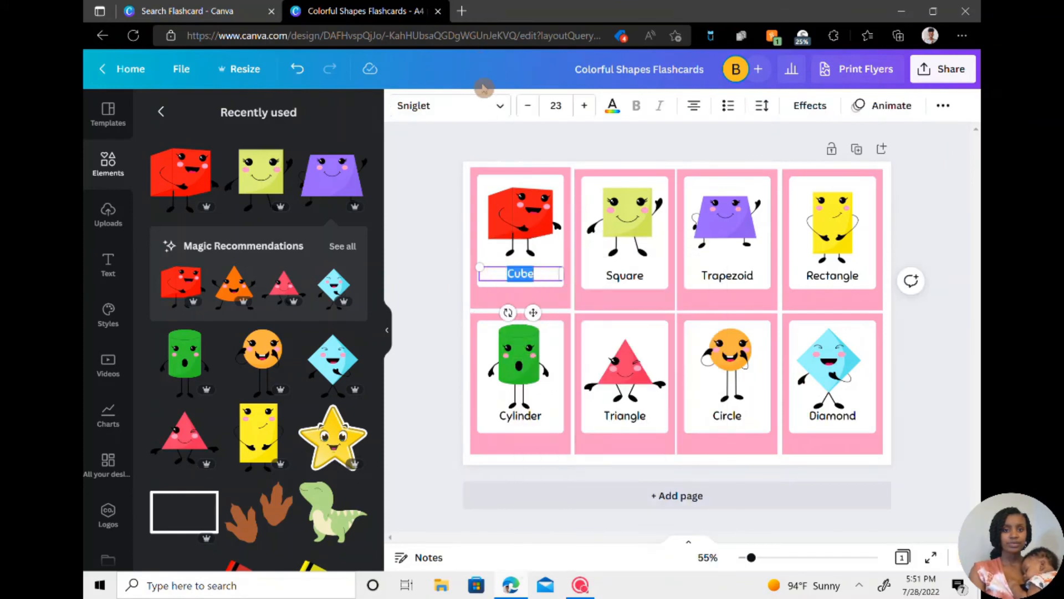
- Apply KG Blank Space Solid to the Cube label and change all labels to it
left_click(448, 105)
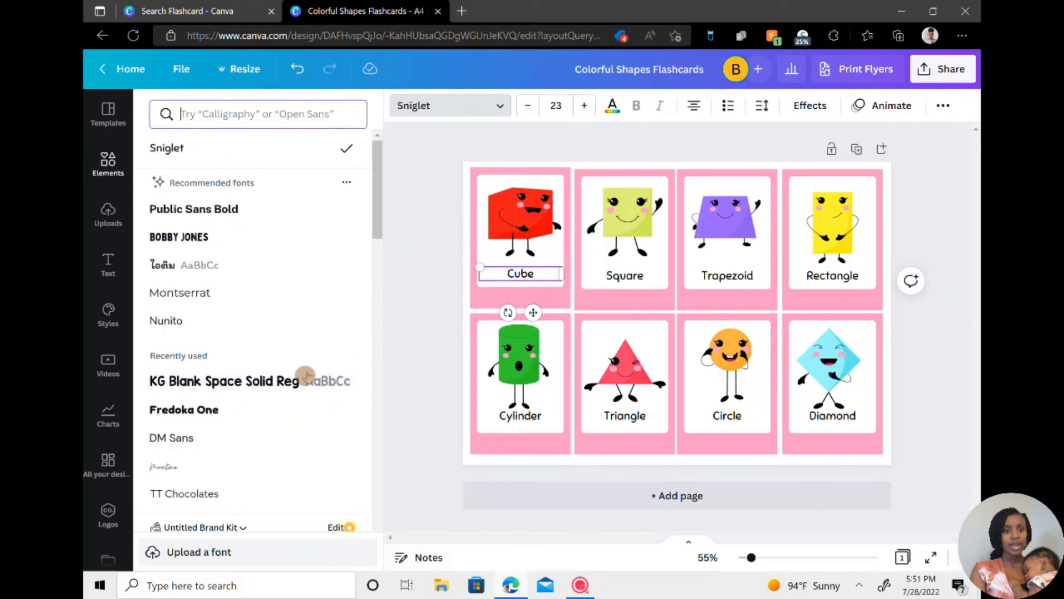
left_click(223, 380)
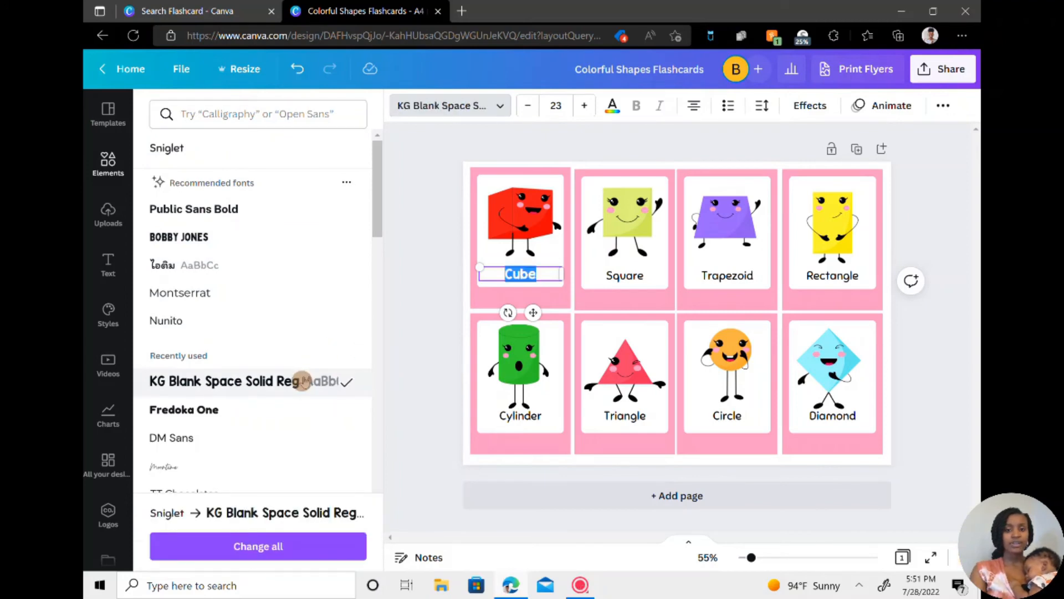
mouse_move(271, 585)
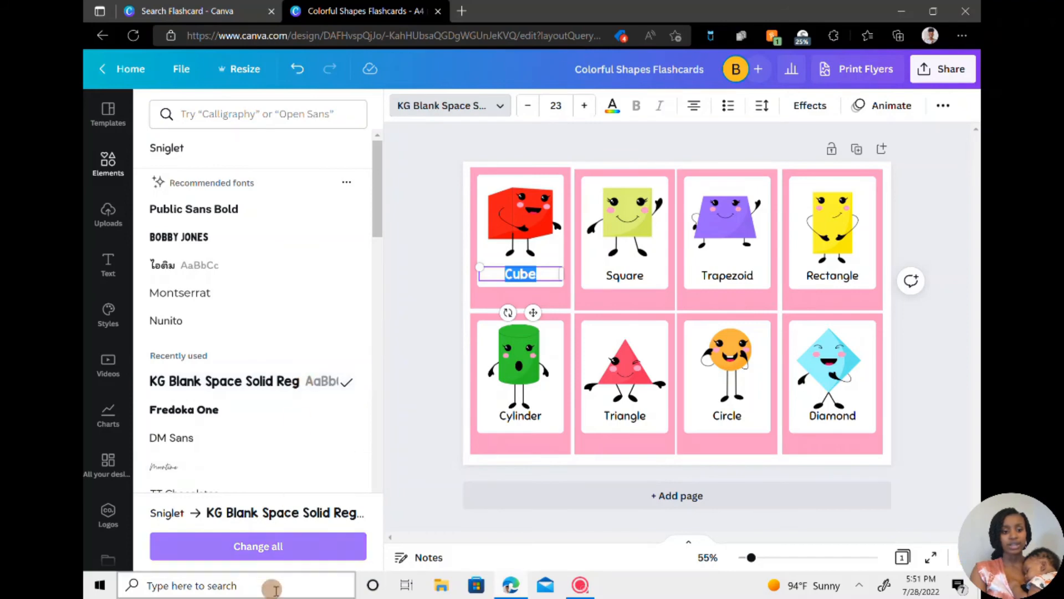
left_click(259, 546)
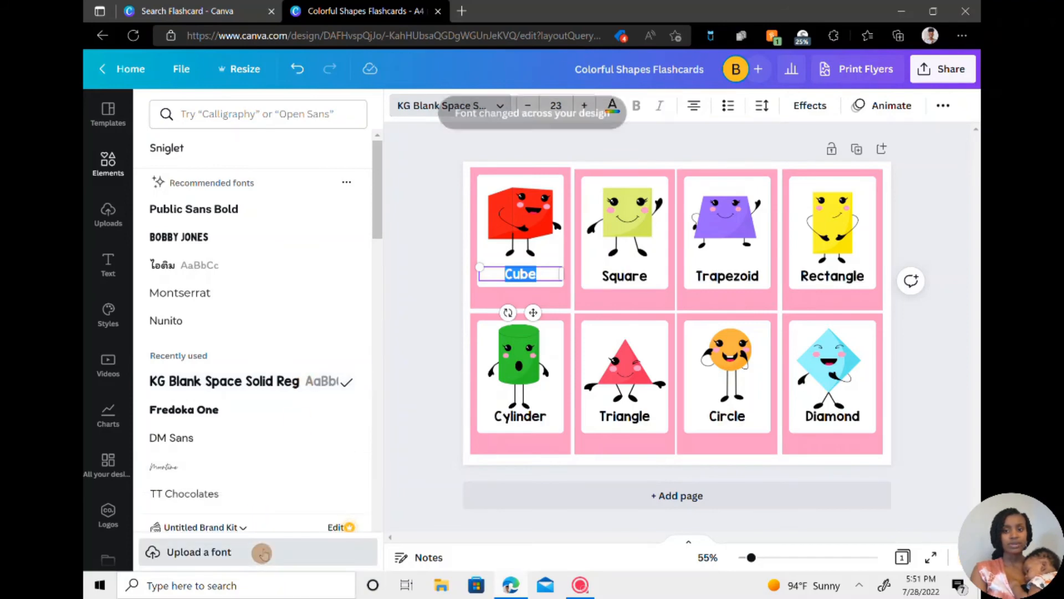
left_click(107, 163)
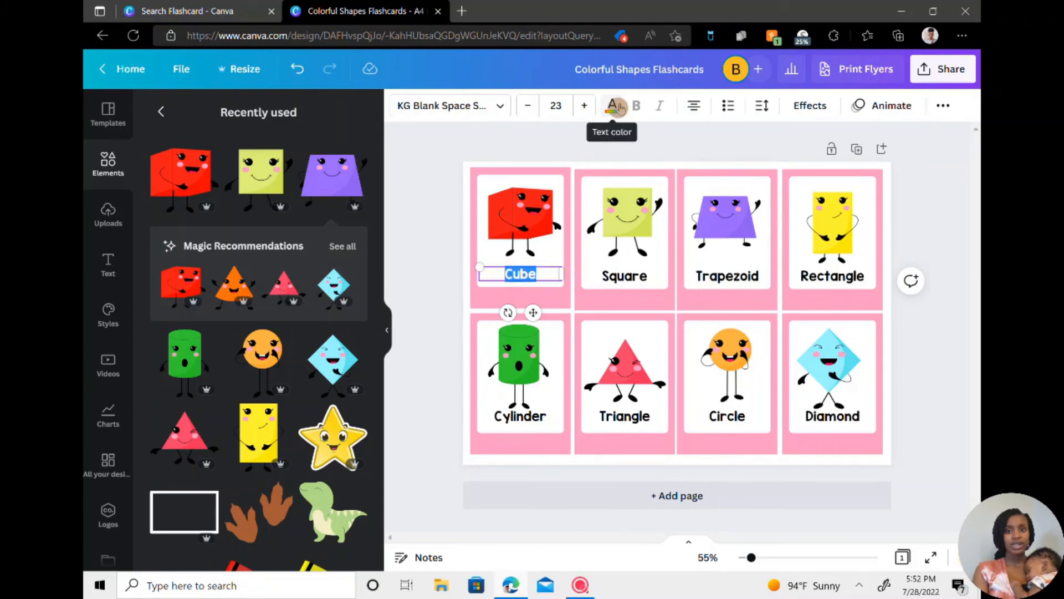
left_click(612, 105)
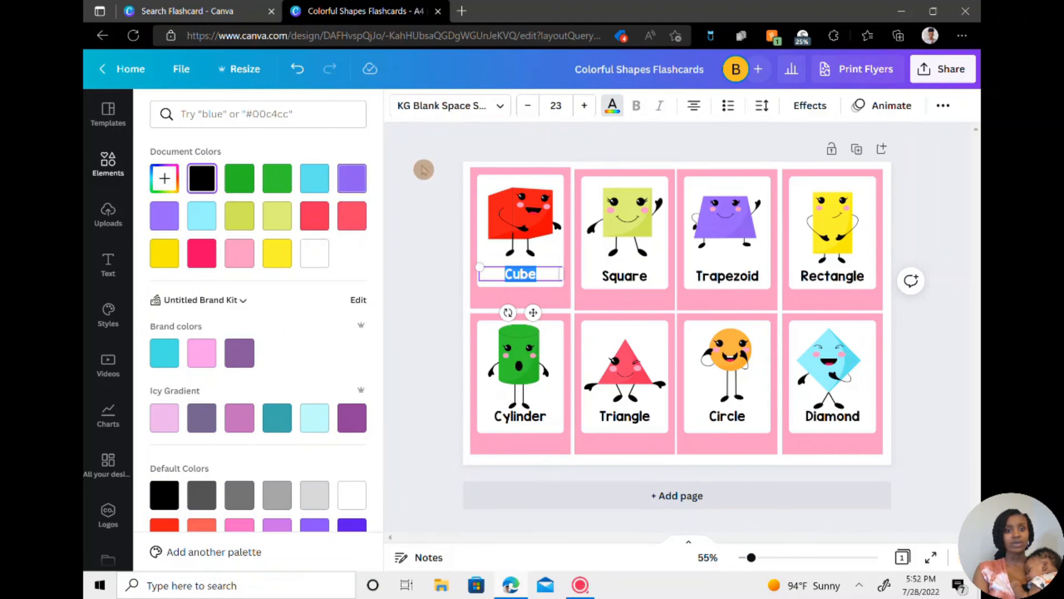
scroll("down", 3)
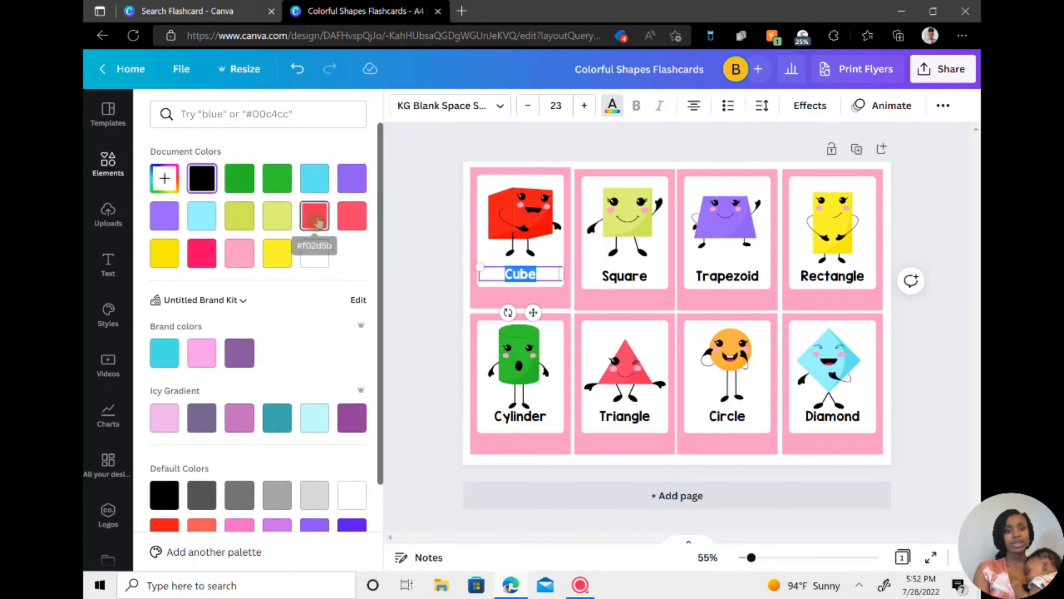
left_click(107, 163)
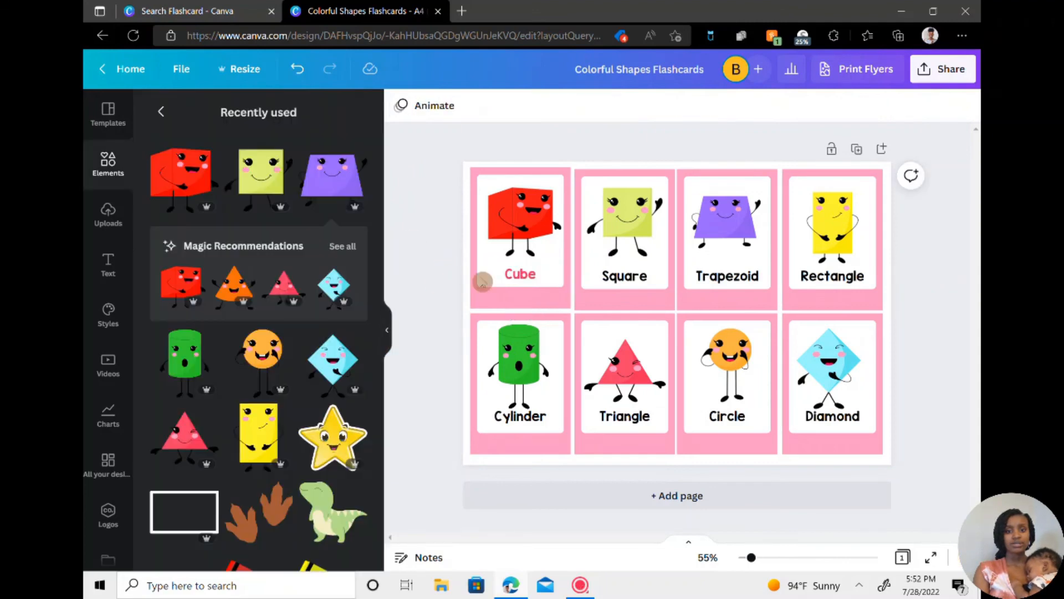
left_click(519, 273)
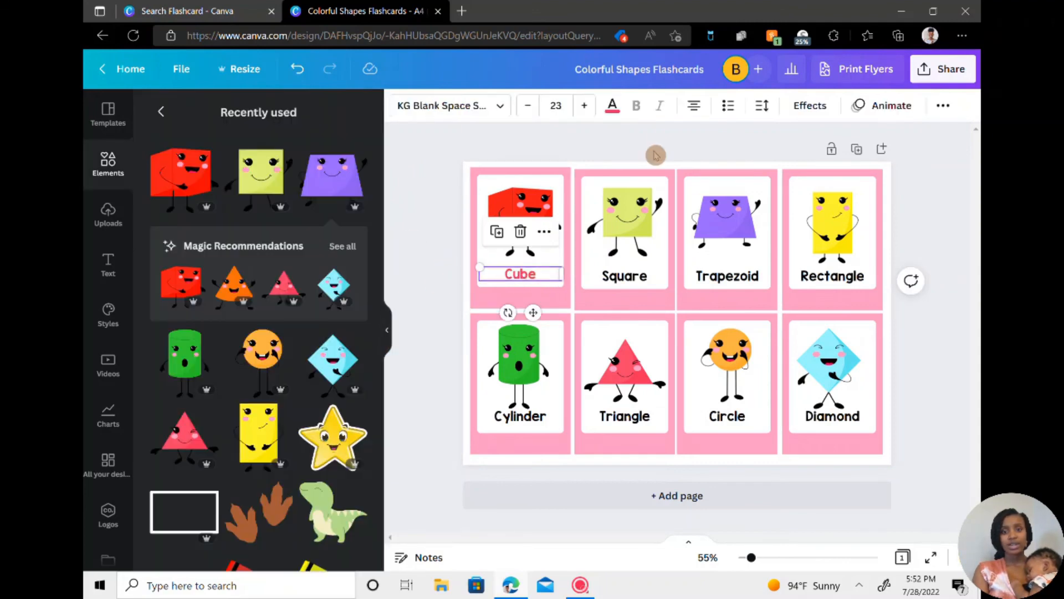
left_click(611, 106)
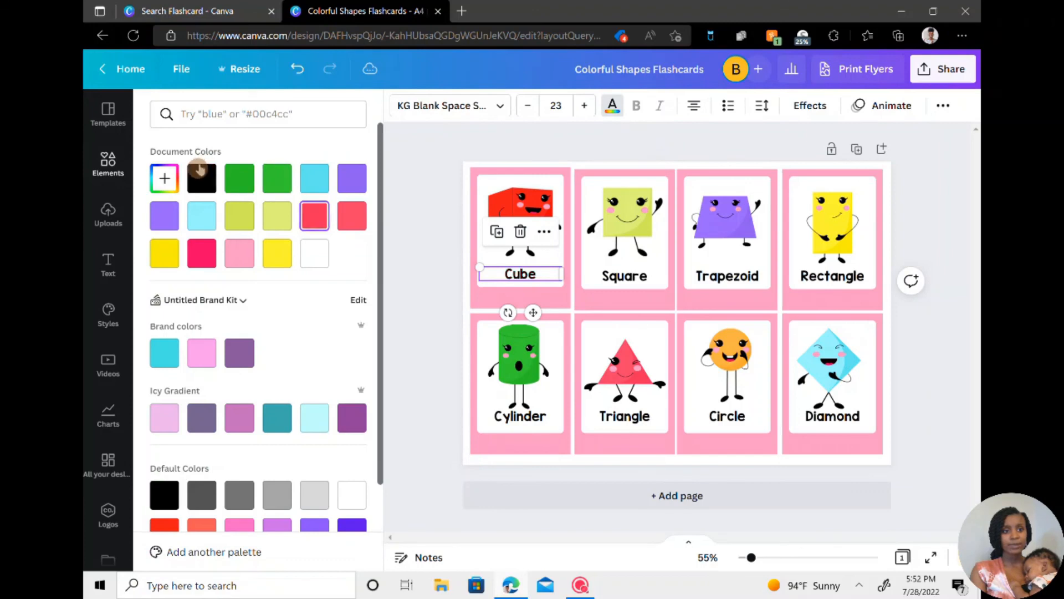
left_click(107, 163)
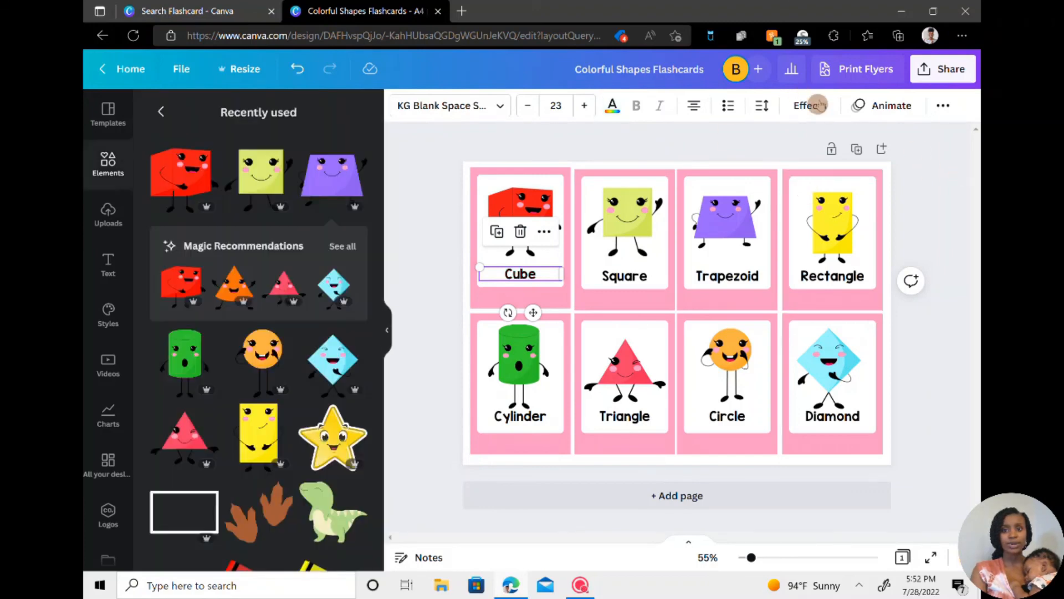
left_click(942, 69)
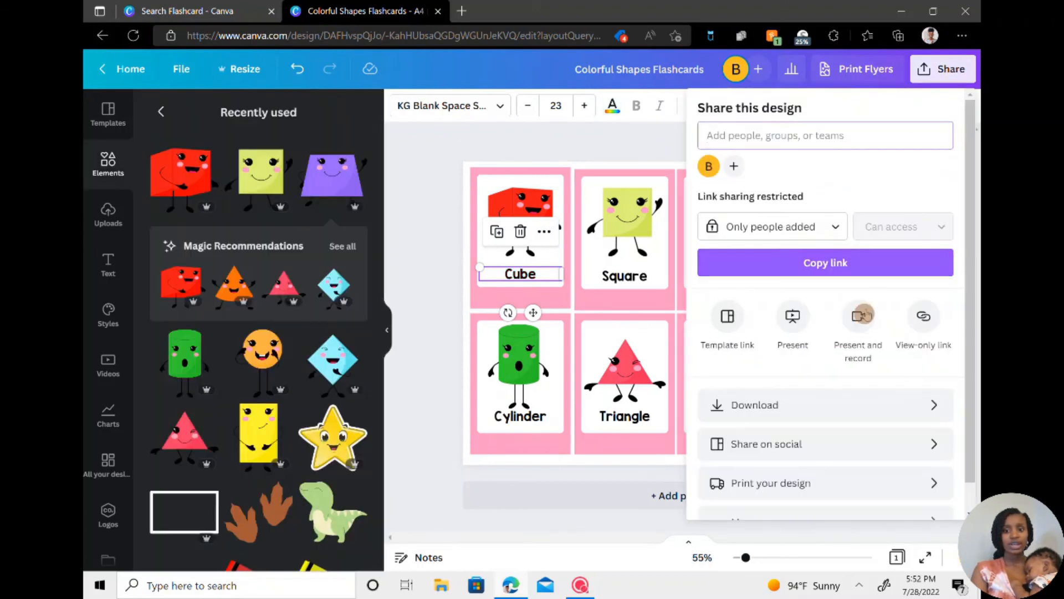
left_click(754, 405)
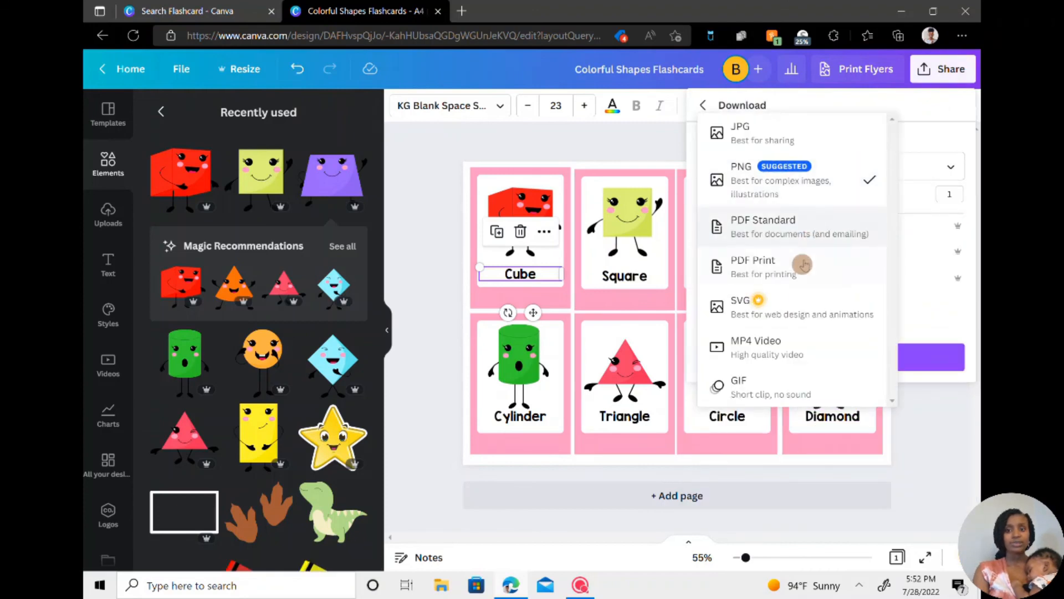
mouse_move(787, 227)
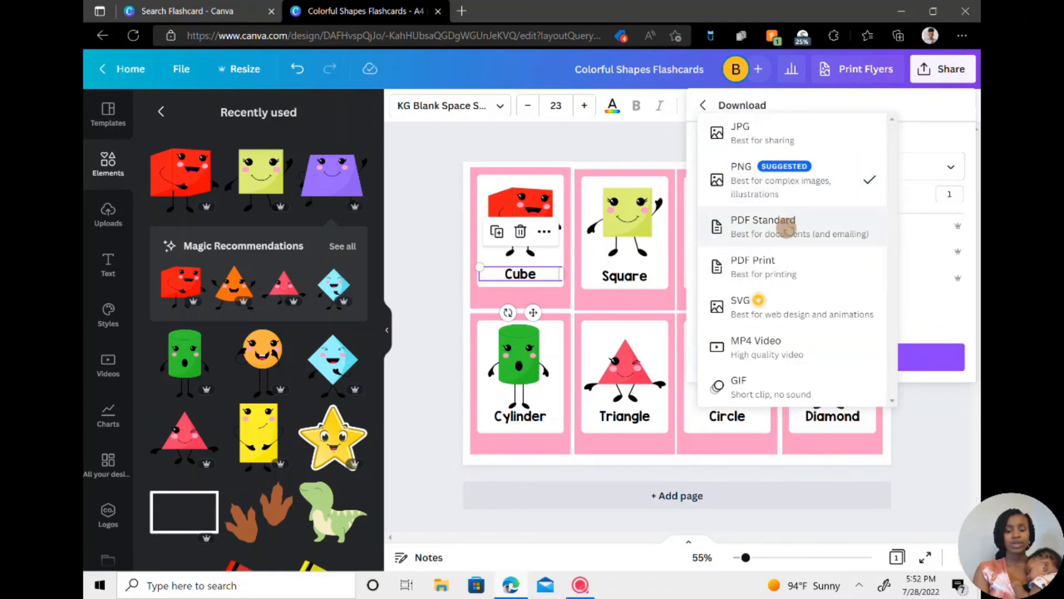
left_click(762, 226)
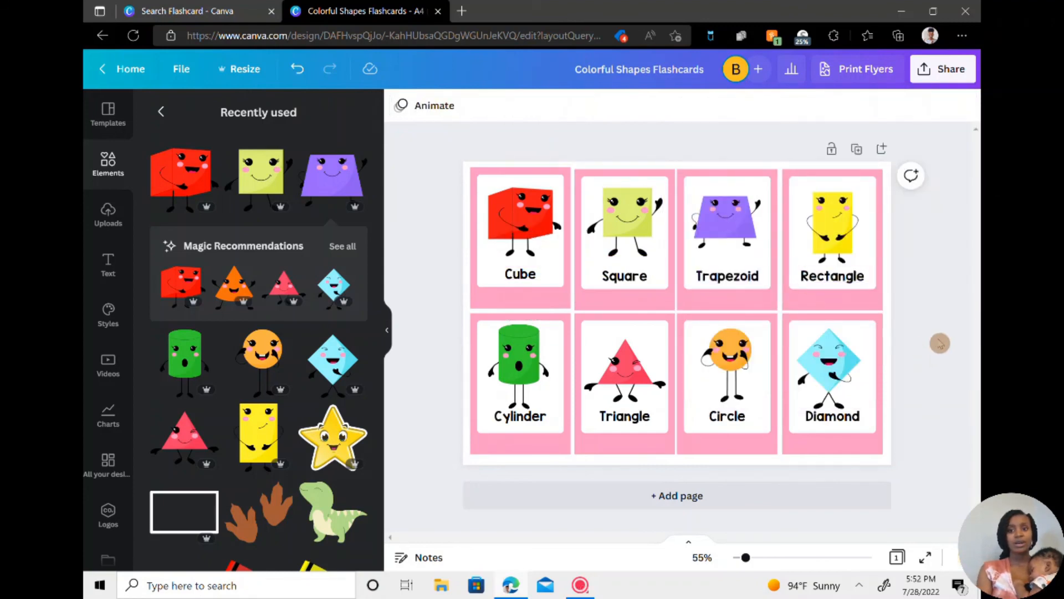
mouse_move(940, 323)
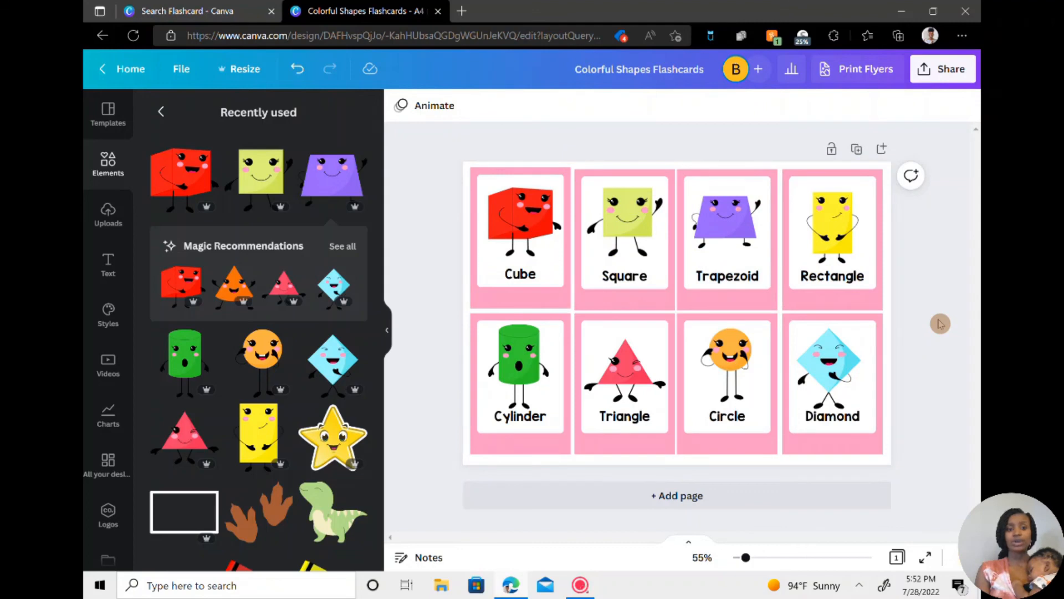